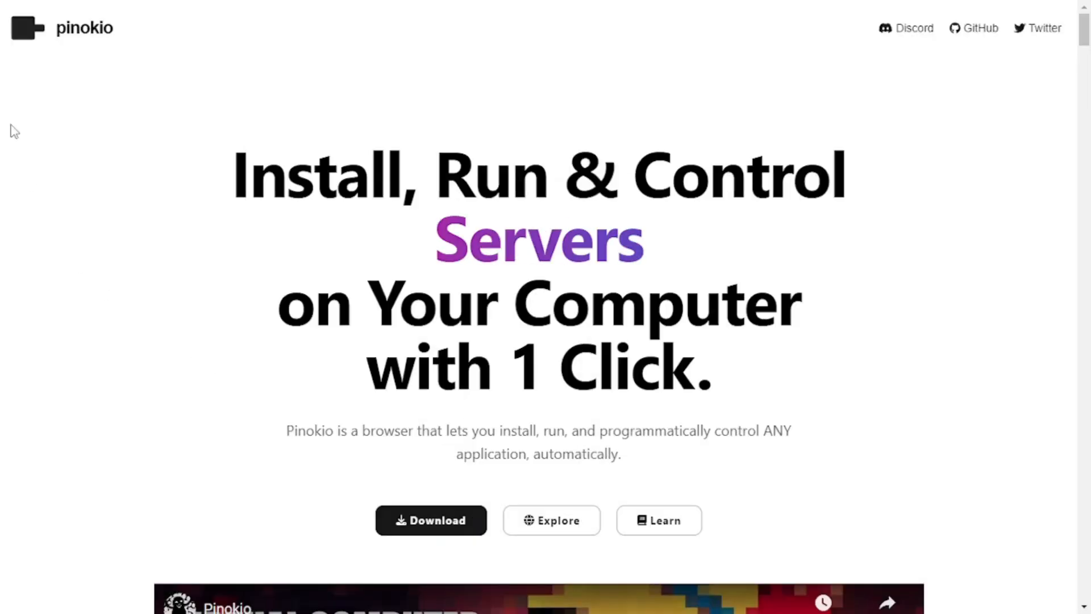
- Search the Discover page for 'facefusion' and reach the FaceFusion 2.6.0 script entry
left_click(552, 520)
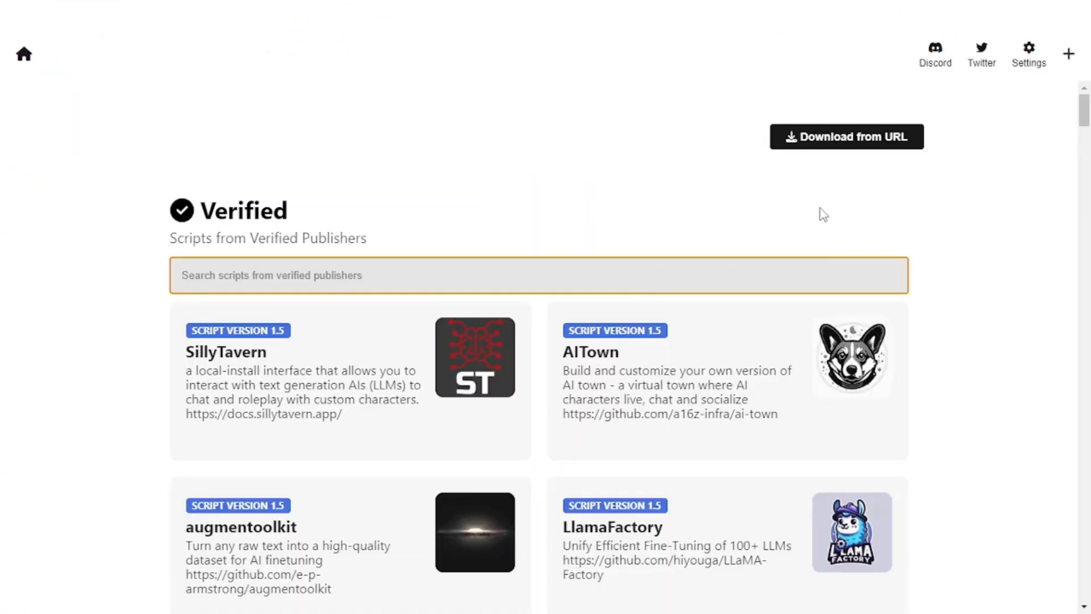
mouse_move(386, 271)
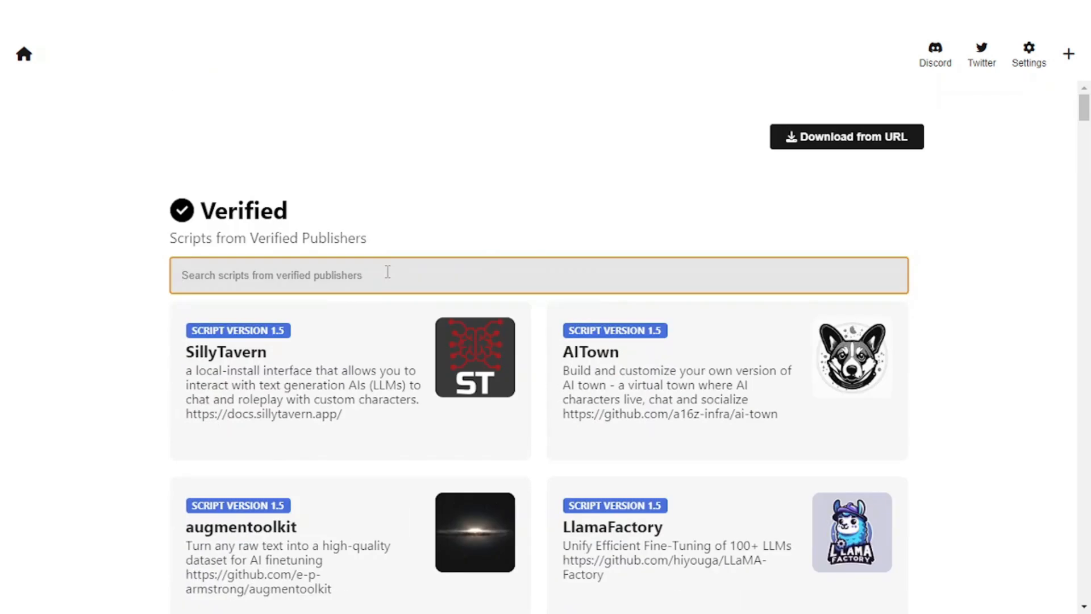
type("facefusion")
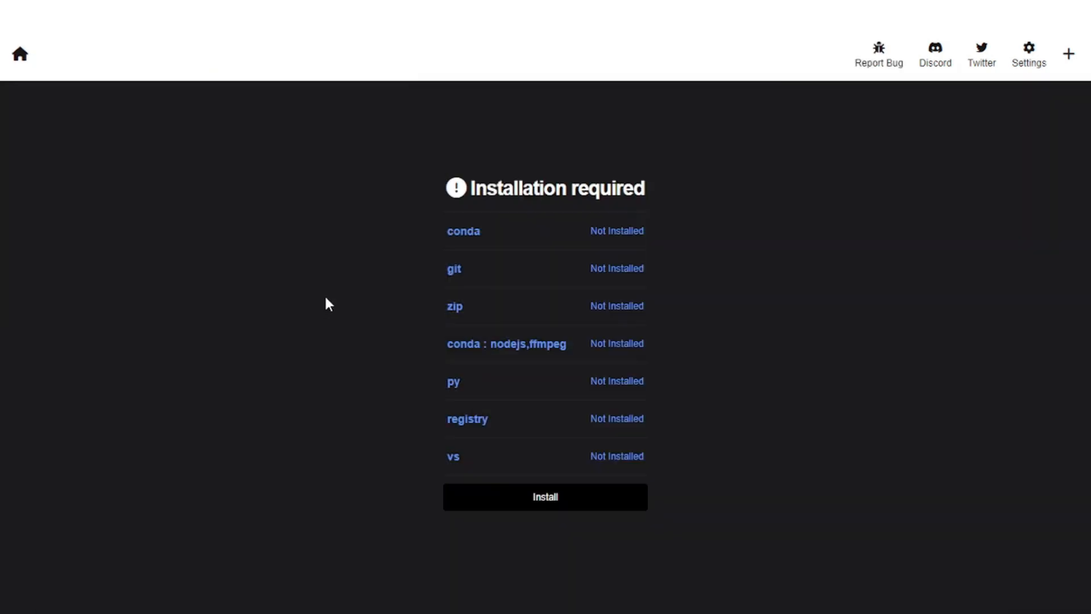
mouse_move(458, 320)
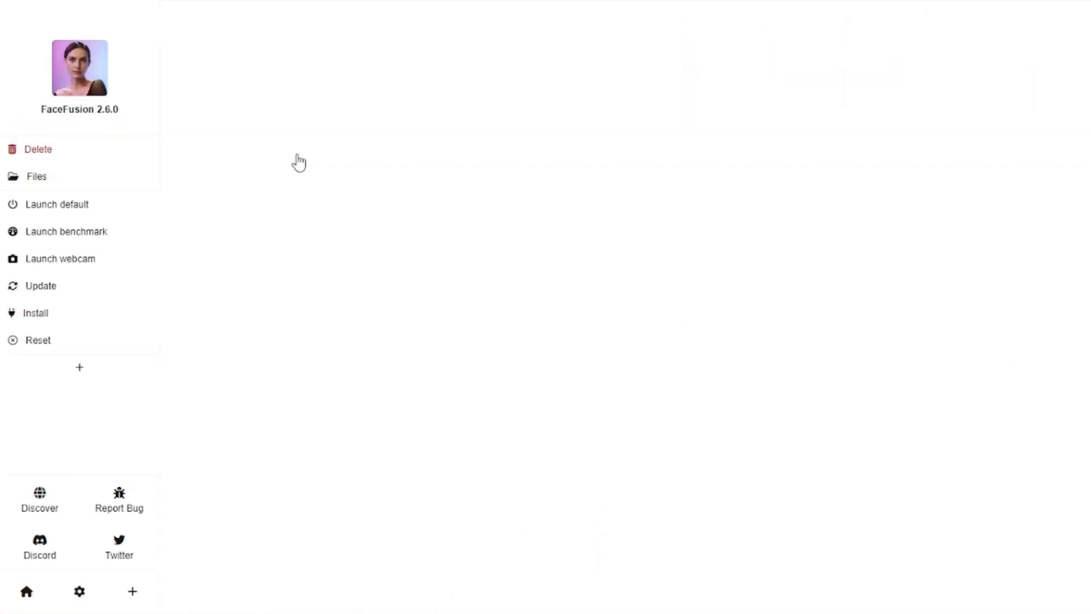
left_click(57, 203)
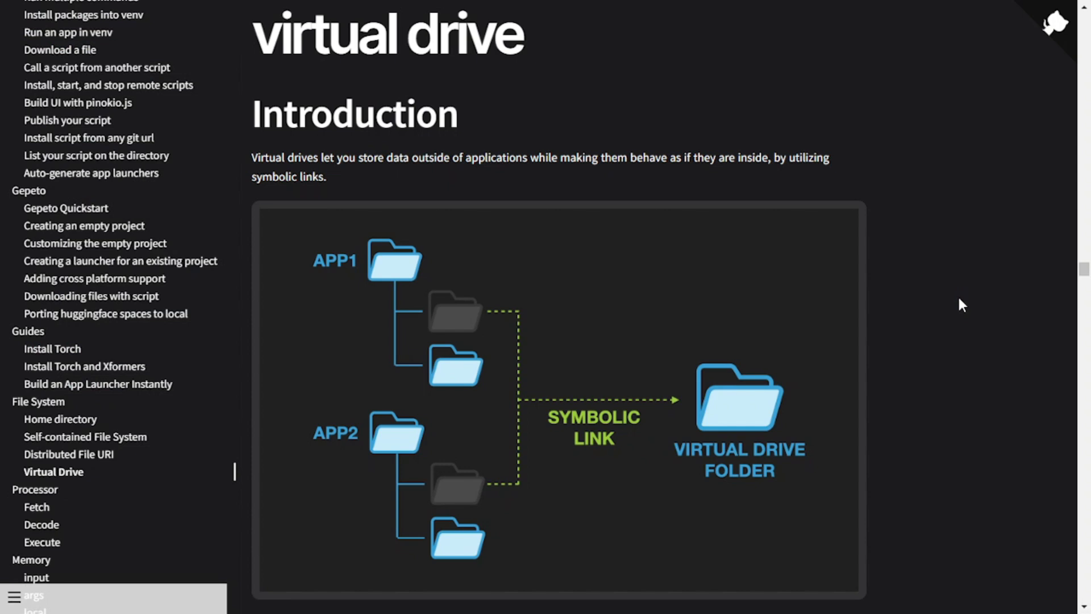
scroll("down", 3)
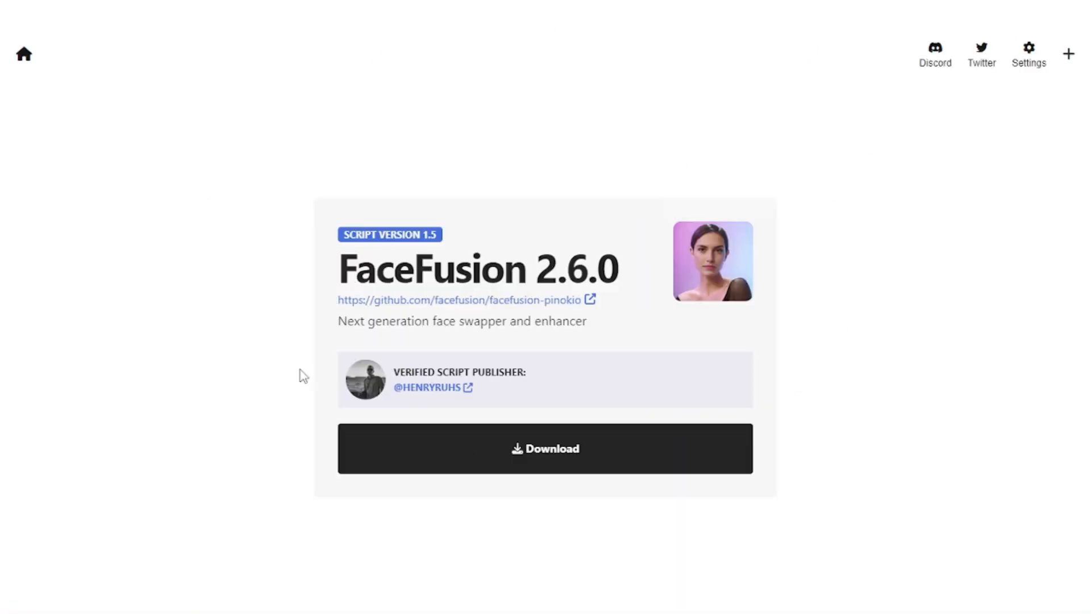
left_click(545, 448)
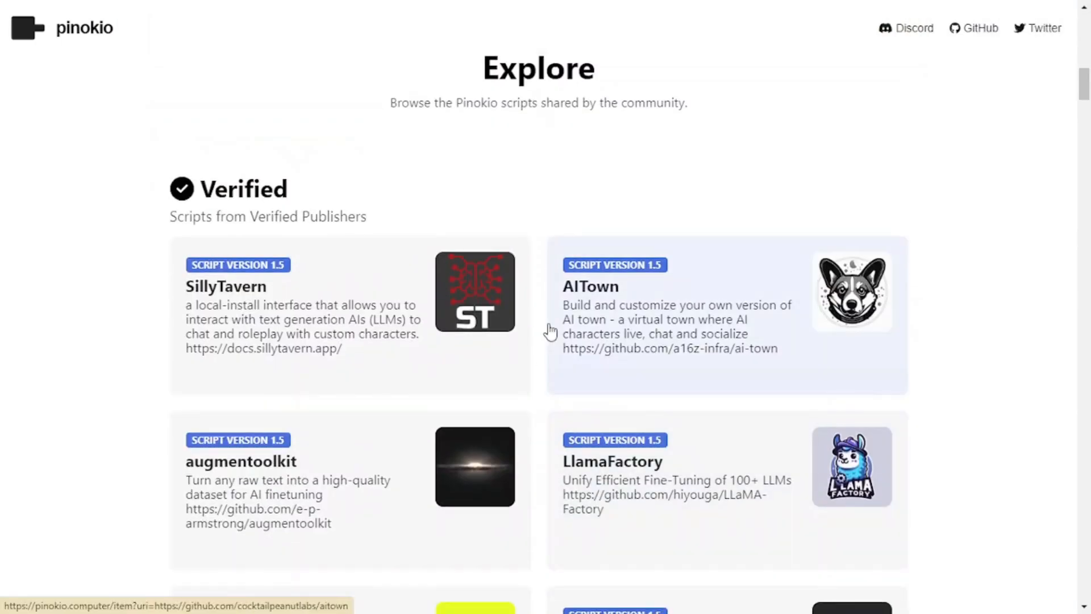
- Scroll down the Verified scripts grid past FaceFusion 2.6.0 and Stable Diffusion web UI
scroll("down", 3)
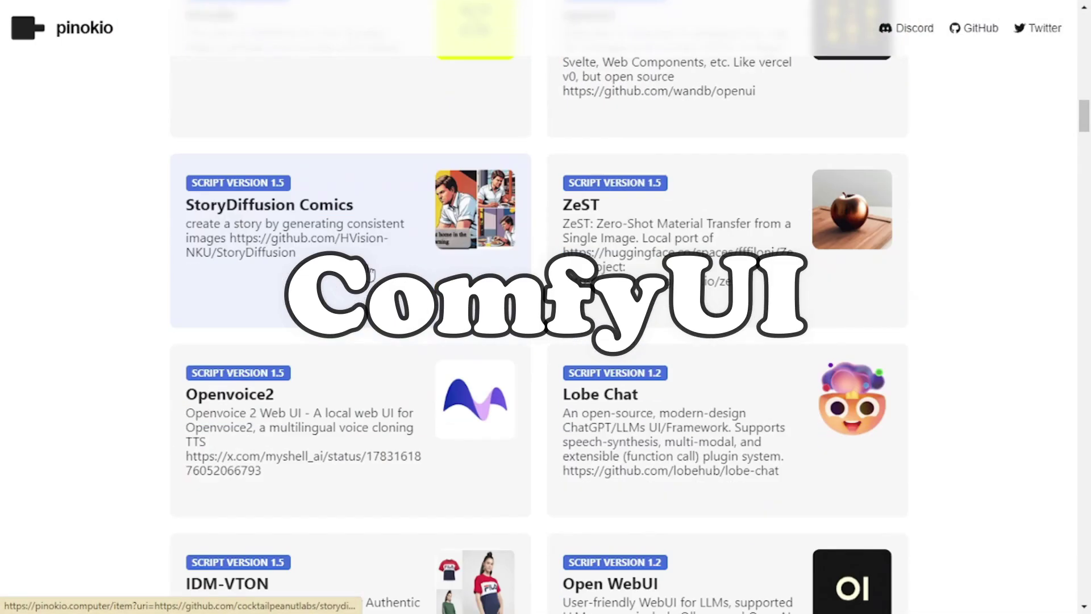
scroll("down", 3)
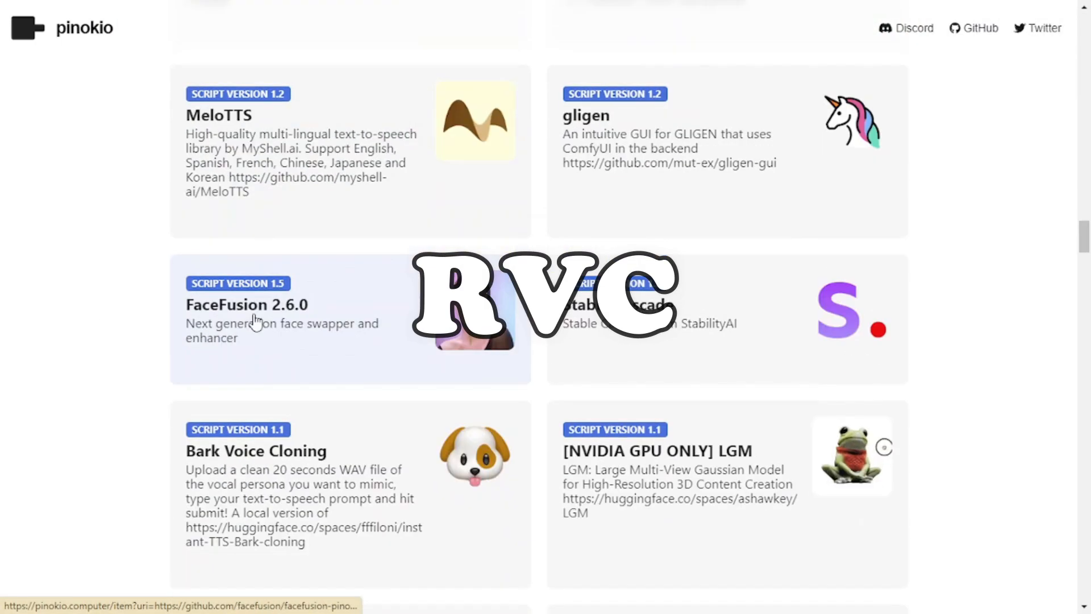
scroll("down", 3)
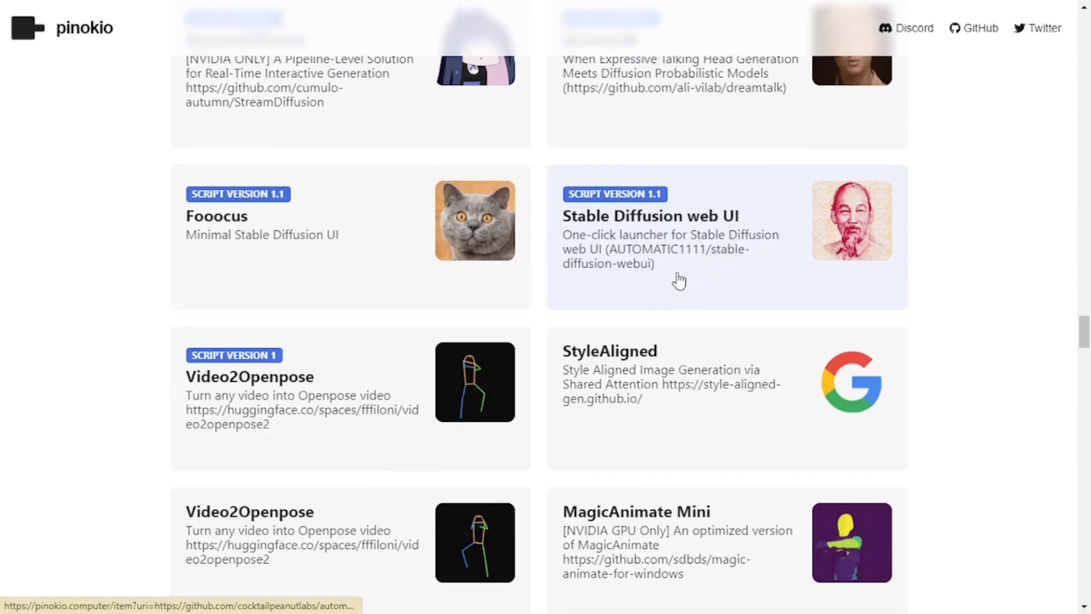
scroll("down", 3)
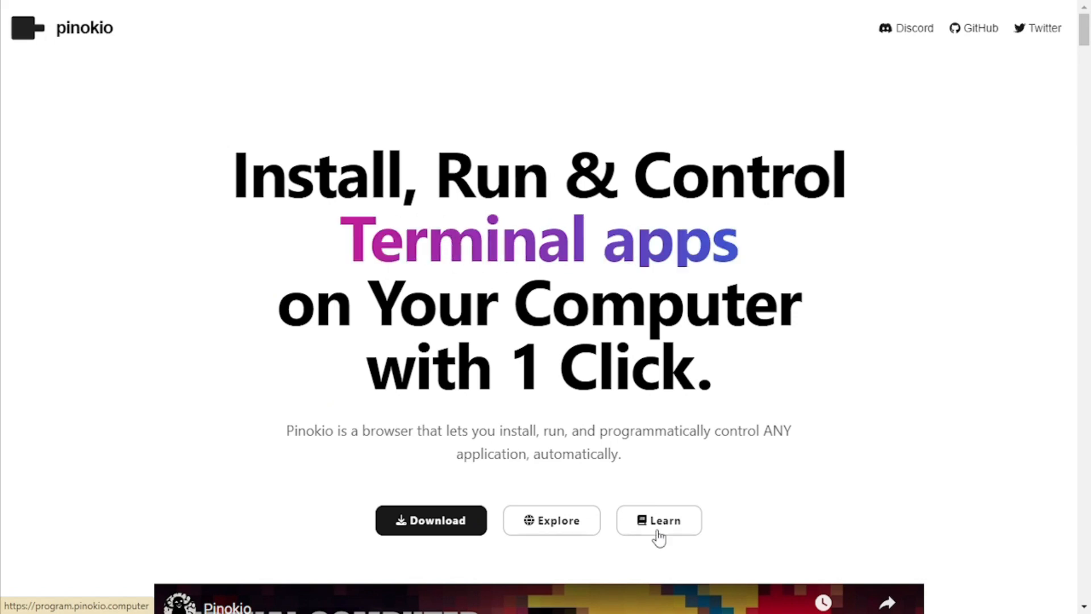
left_click(659, 519)
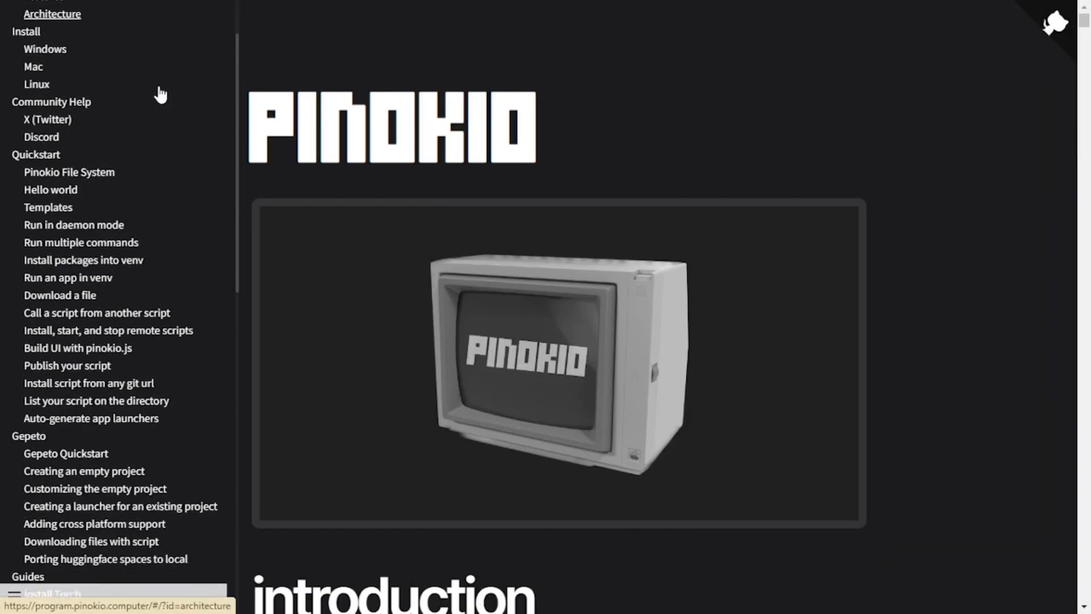
scroll("down", 3)
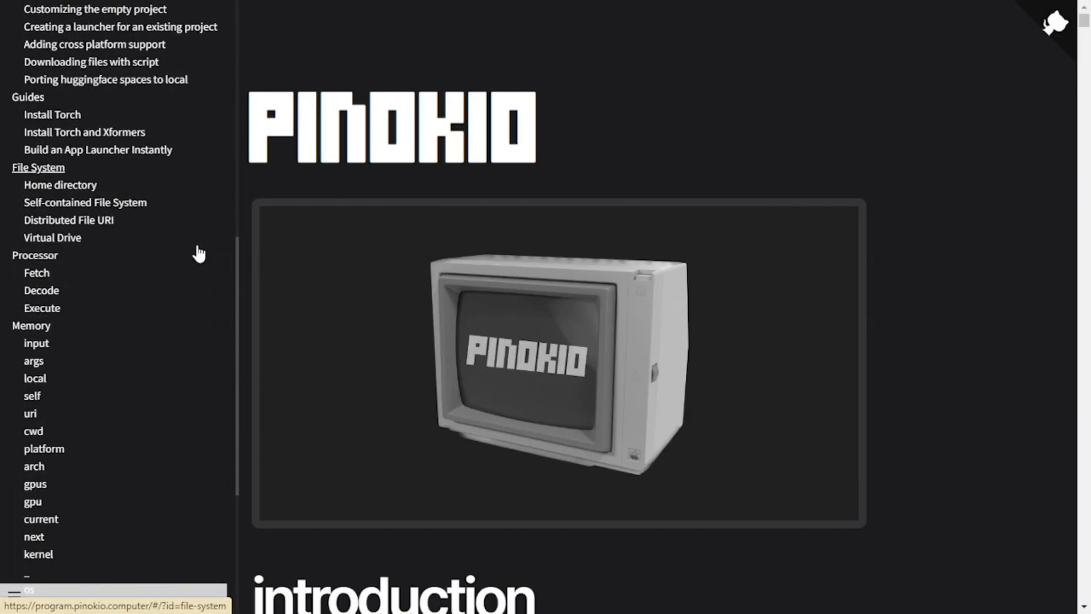
scroll("up", 3)
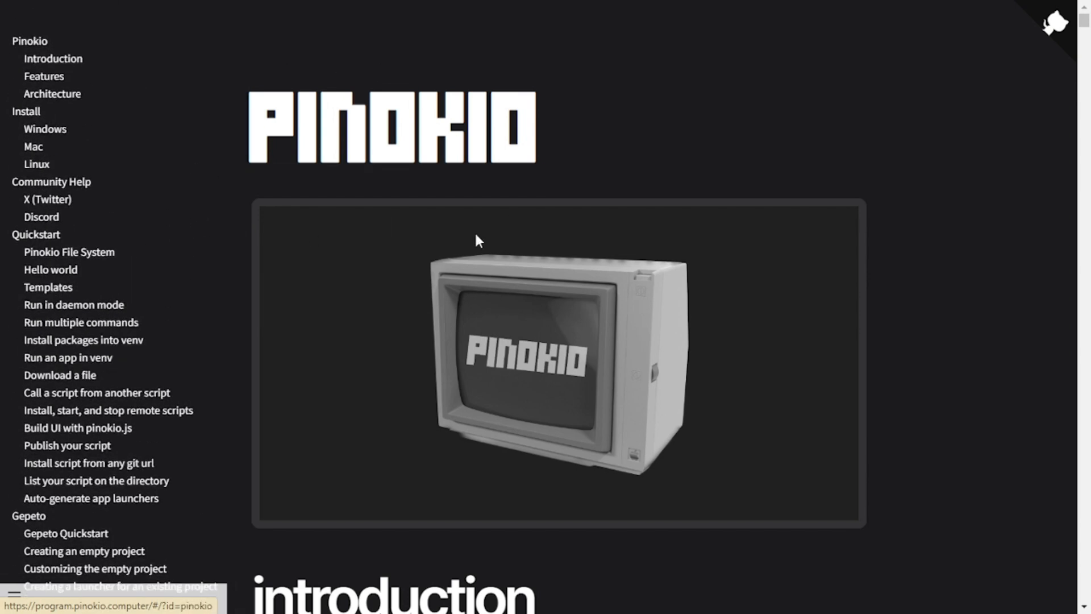
mouse_move(33, 146)
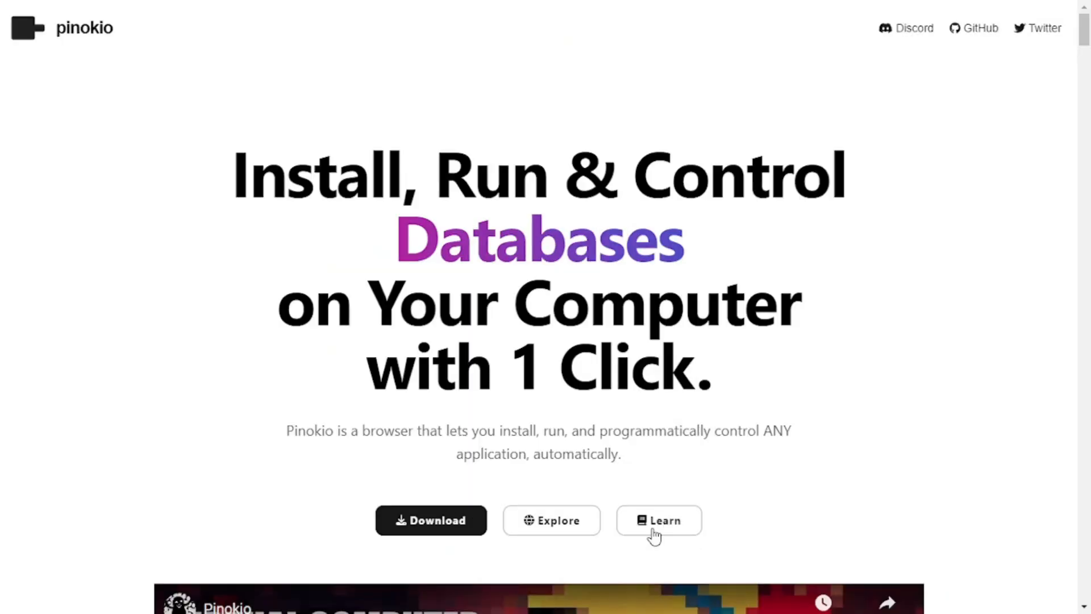
- Browse the community scripts directory through its app listings and head back toward the top
left_click(551, 520)
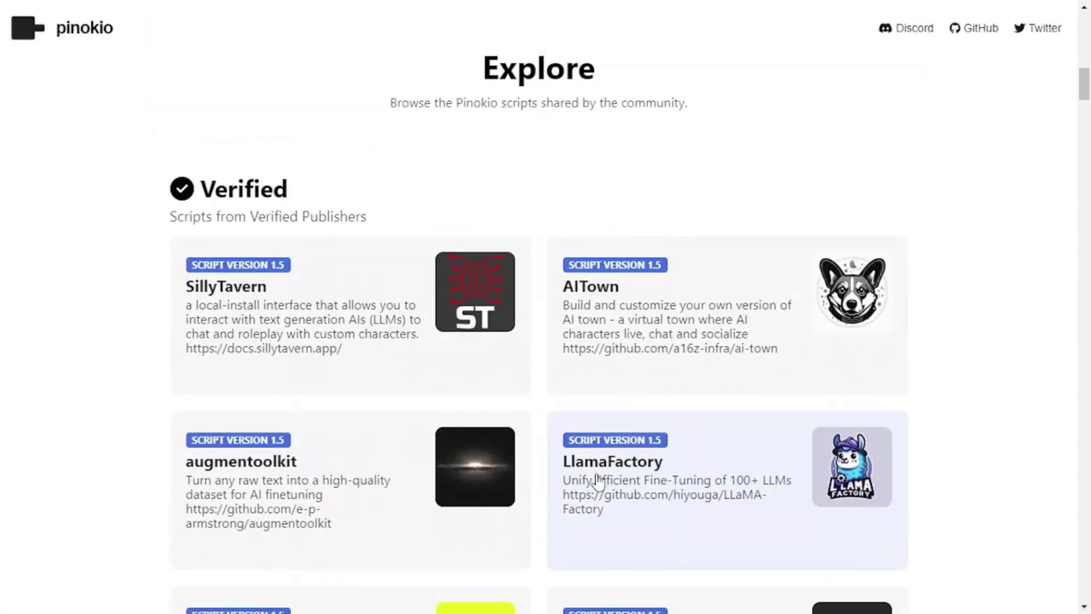
scroll("down", 3)
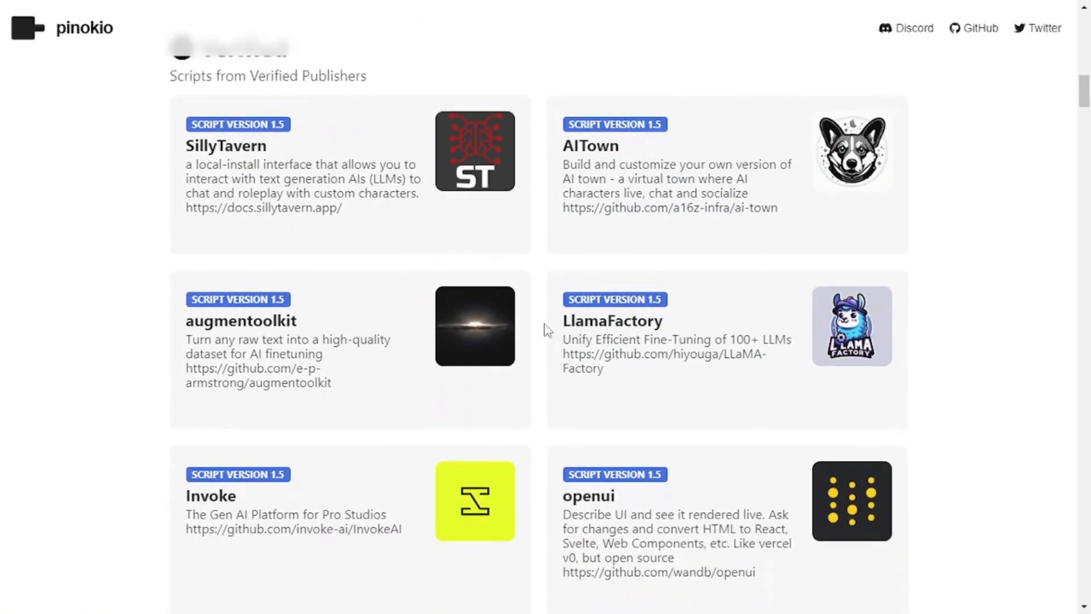
scroll("down", 3)
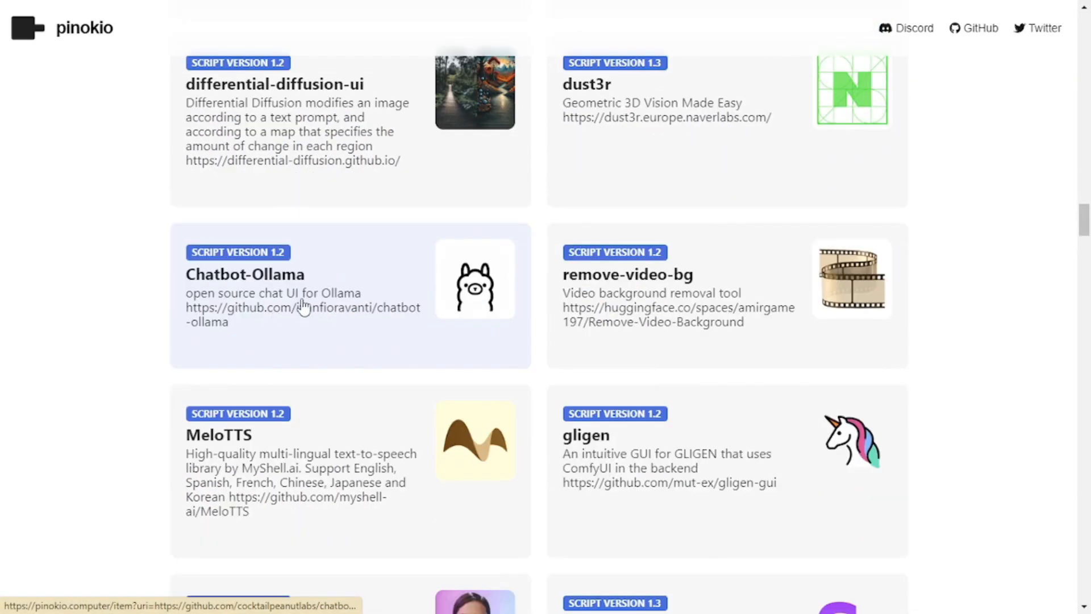
scroll("down", 3)
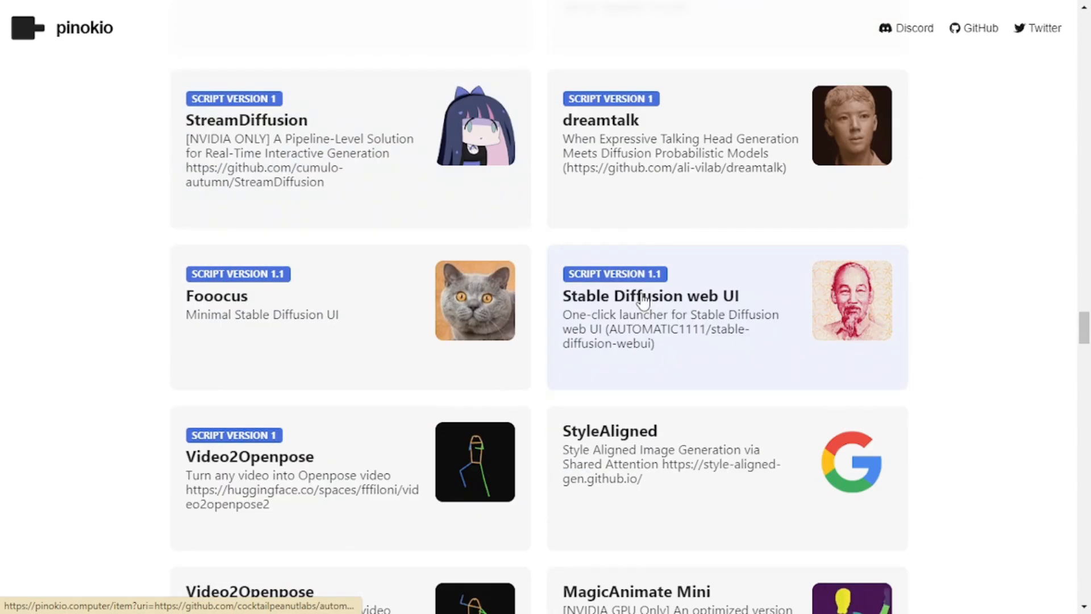
scroll("down", 3)
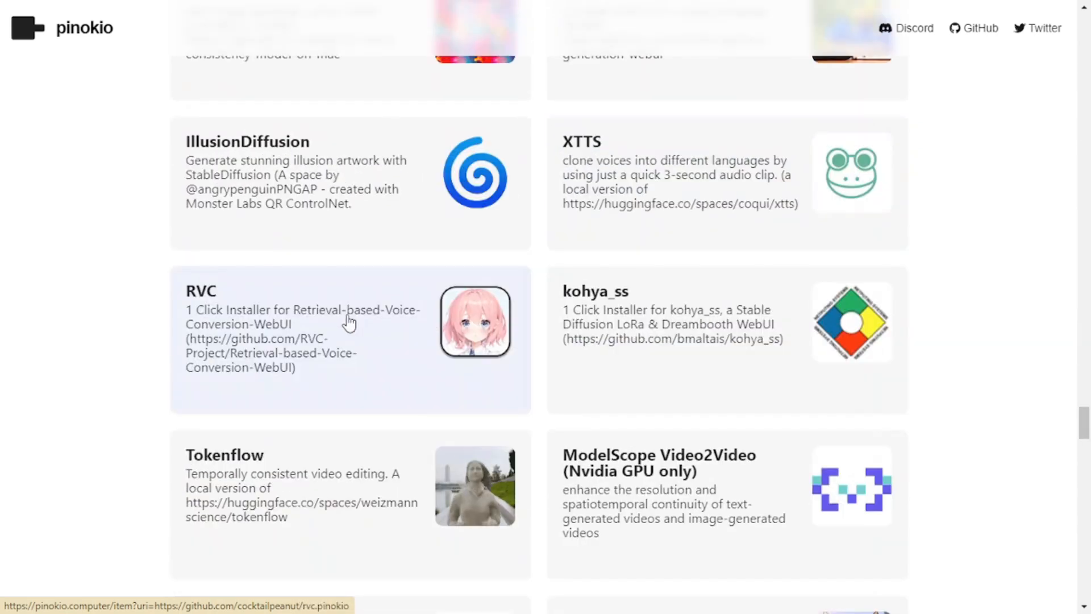
scroll("down", 3)
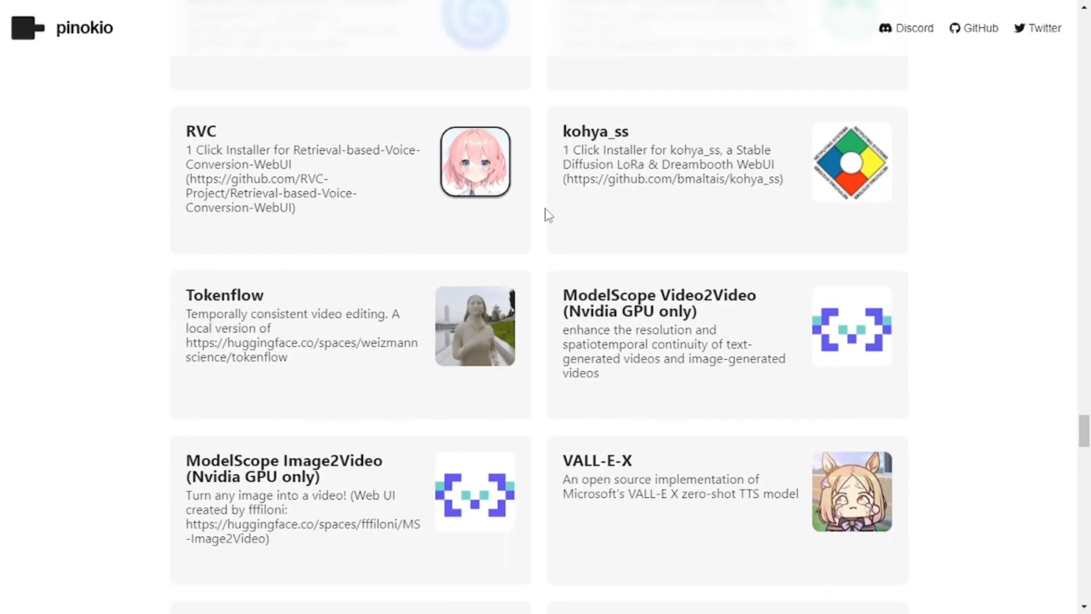
scroll("down", 3)
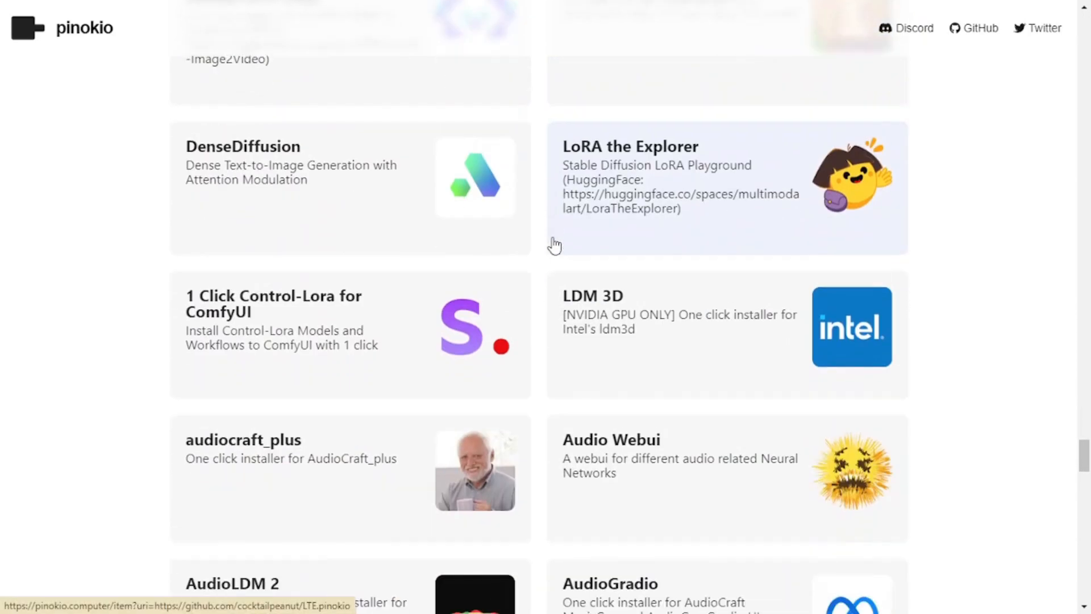
scroll("down", 3)
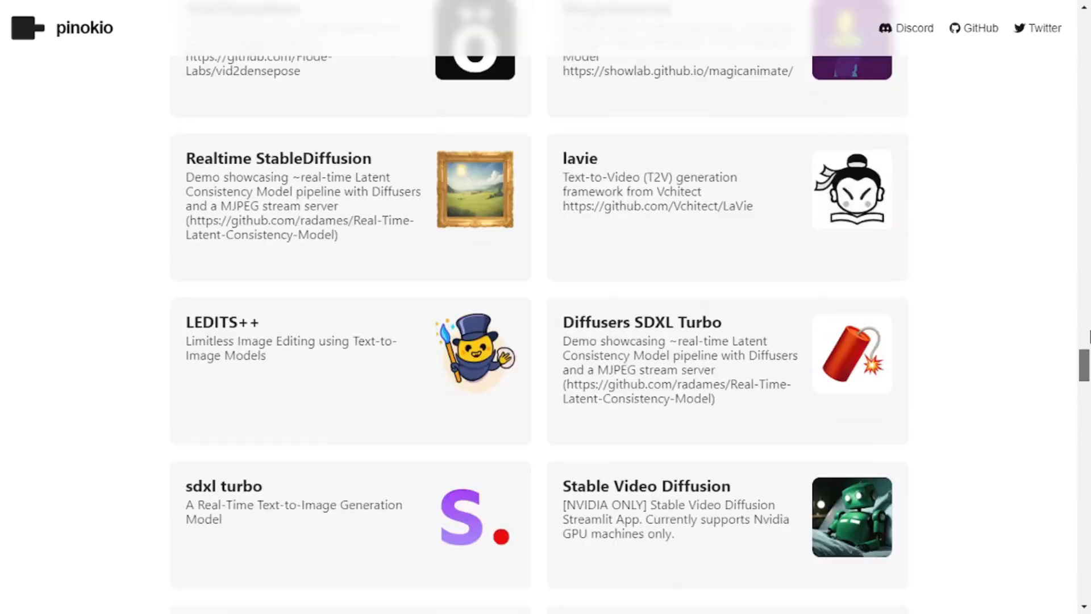
scroll("up", 3)
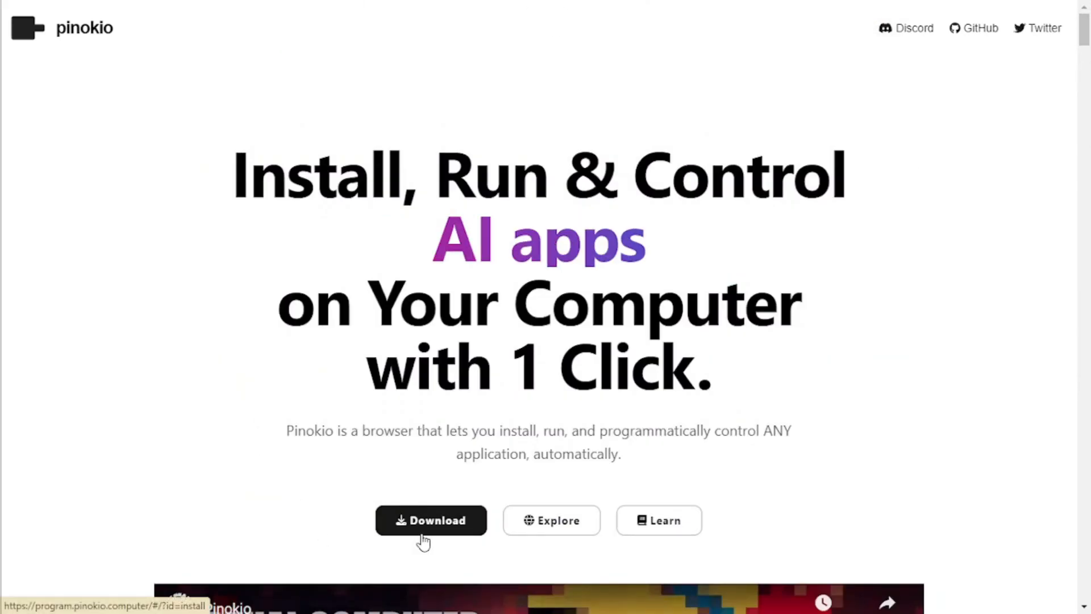
- From the installation docs, download the Pinokio package for Windows
left_click(431, 520)
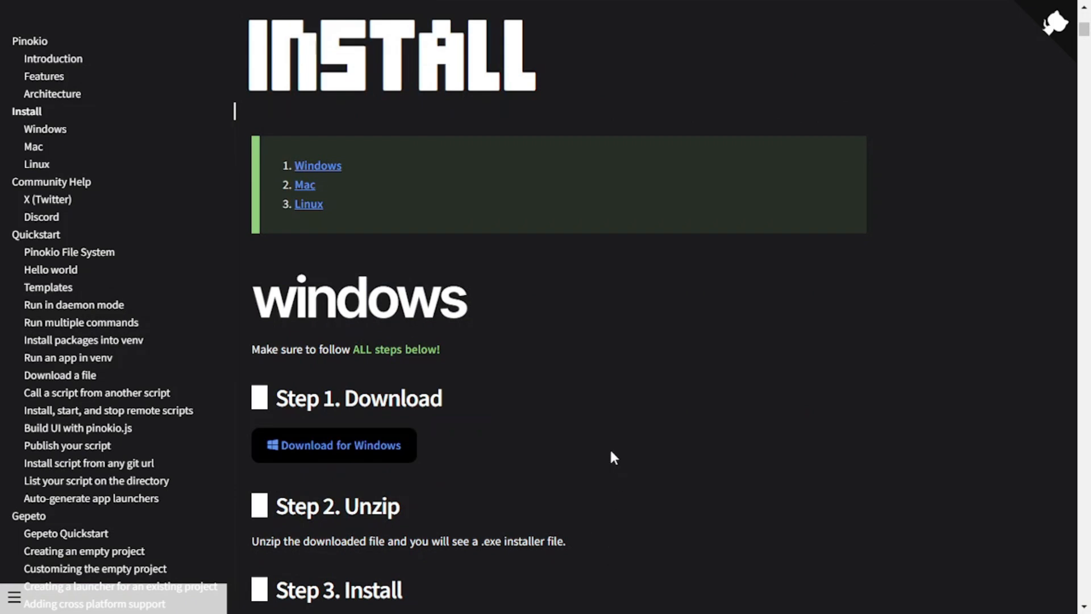
mouse_move(322, 190)
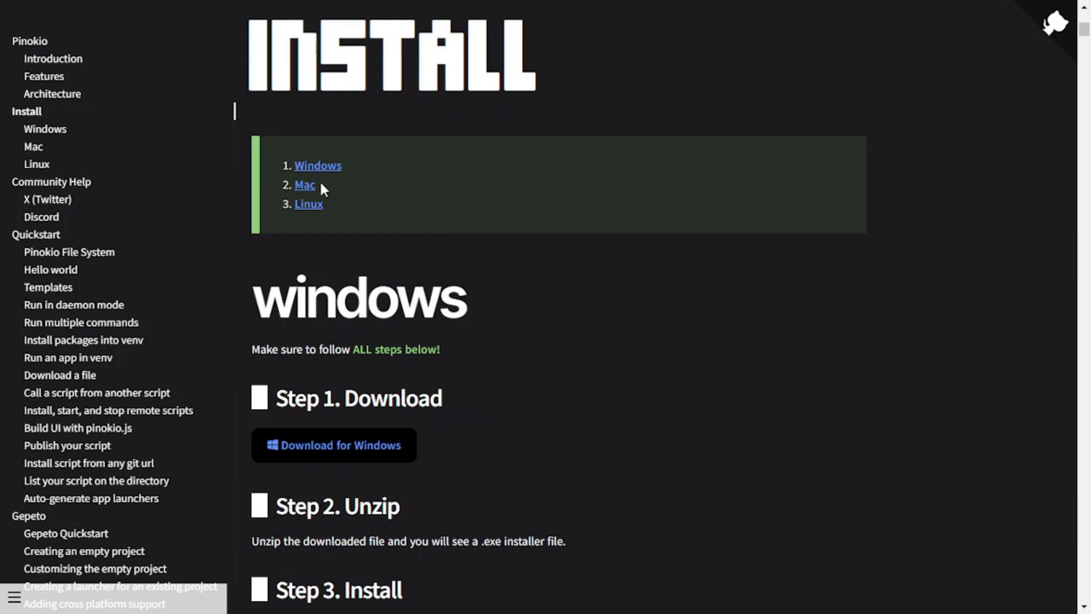
mouse_move(331, 220)
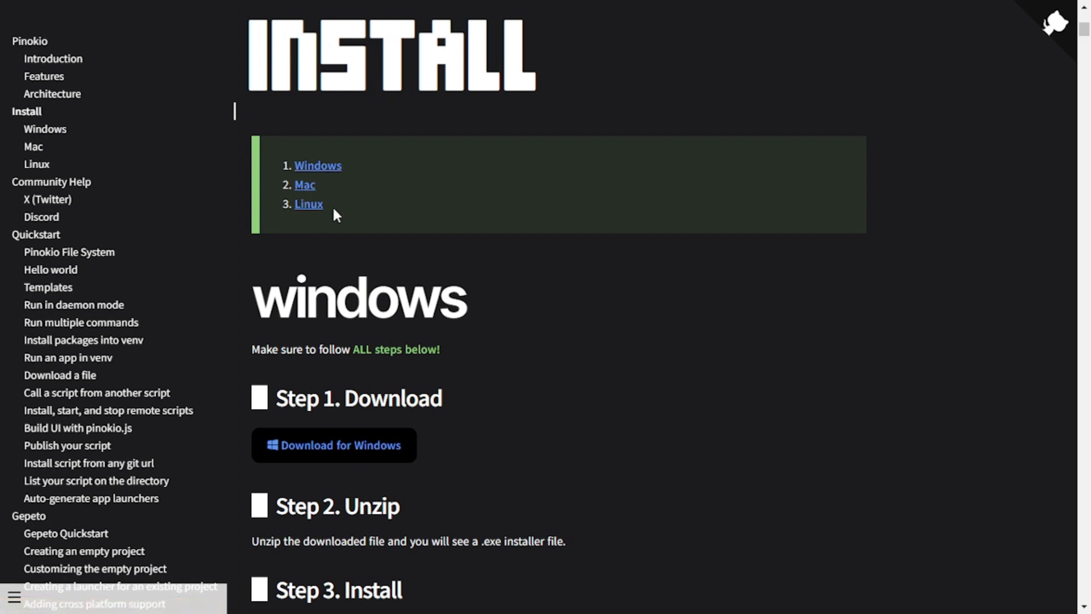
scroll("down", 3)
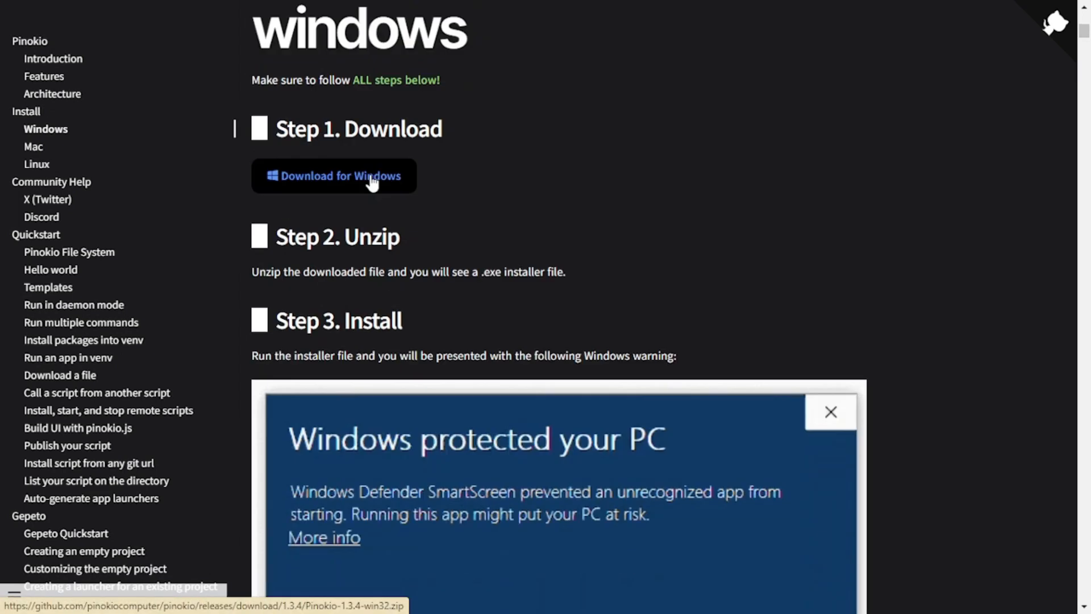
left_click(335, 175)
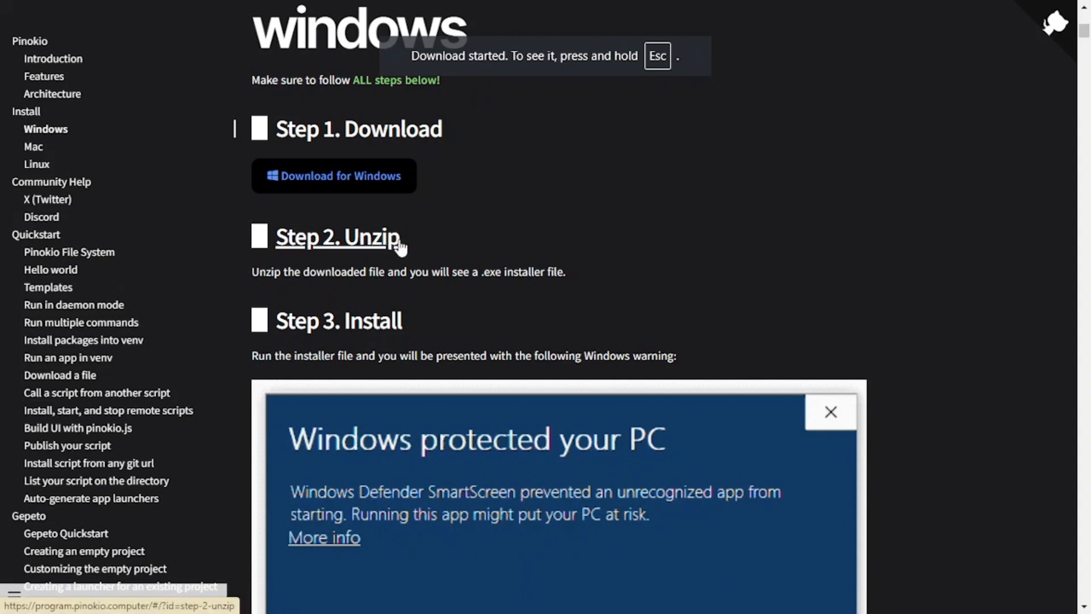
- Open the downloaded Pinokio-1.3.4-win32 zip archive in File Explorer
scroll("down", 3)
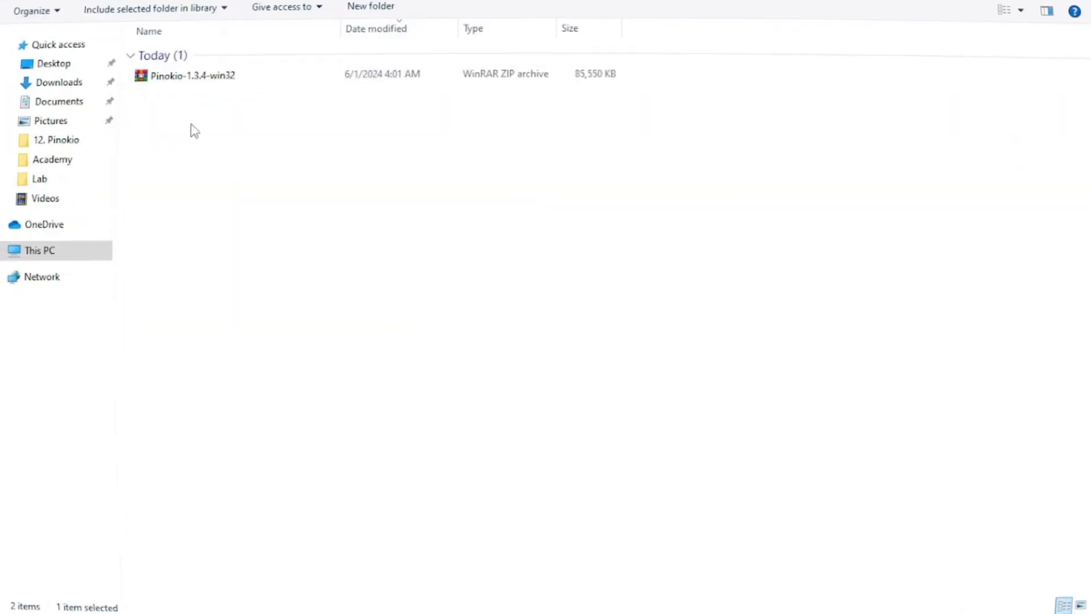
left_click(194, 80)
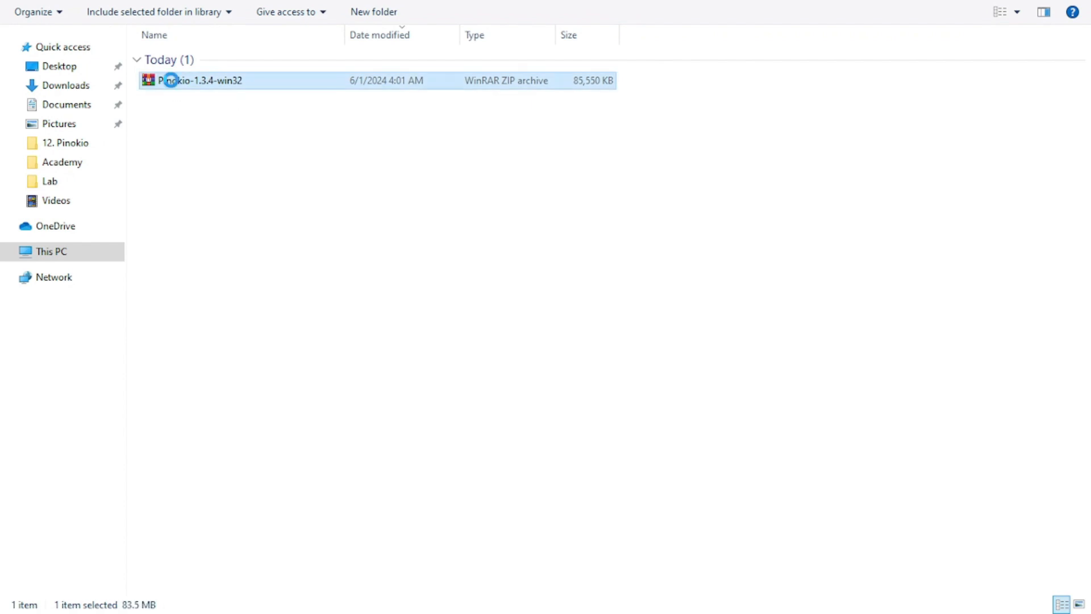
double_click(200, 80)
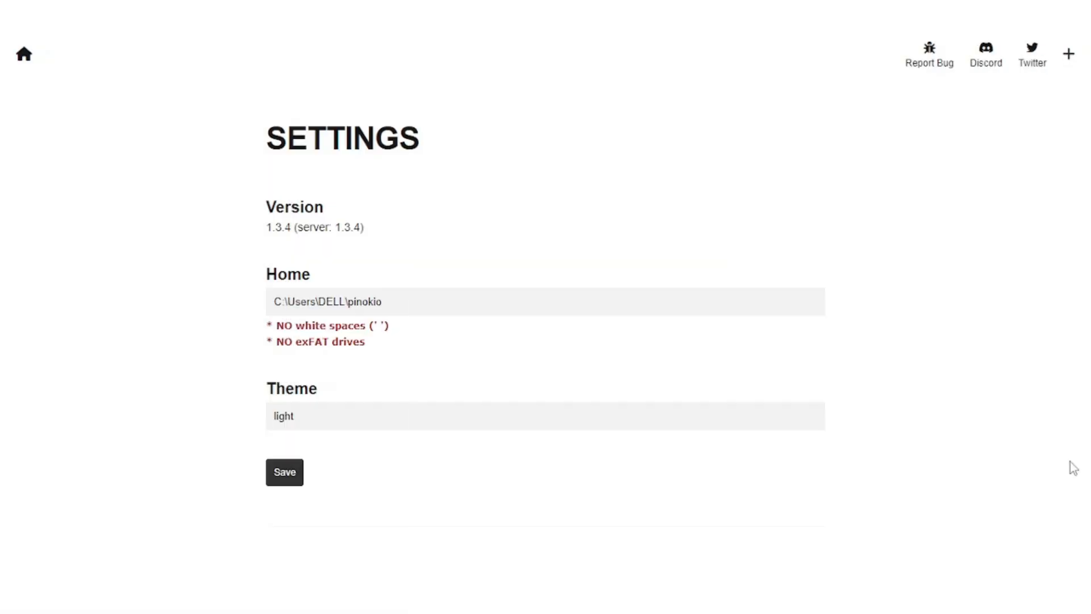
mouse_move(331, 308)
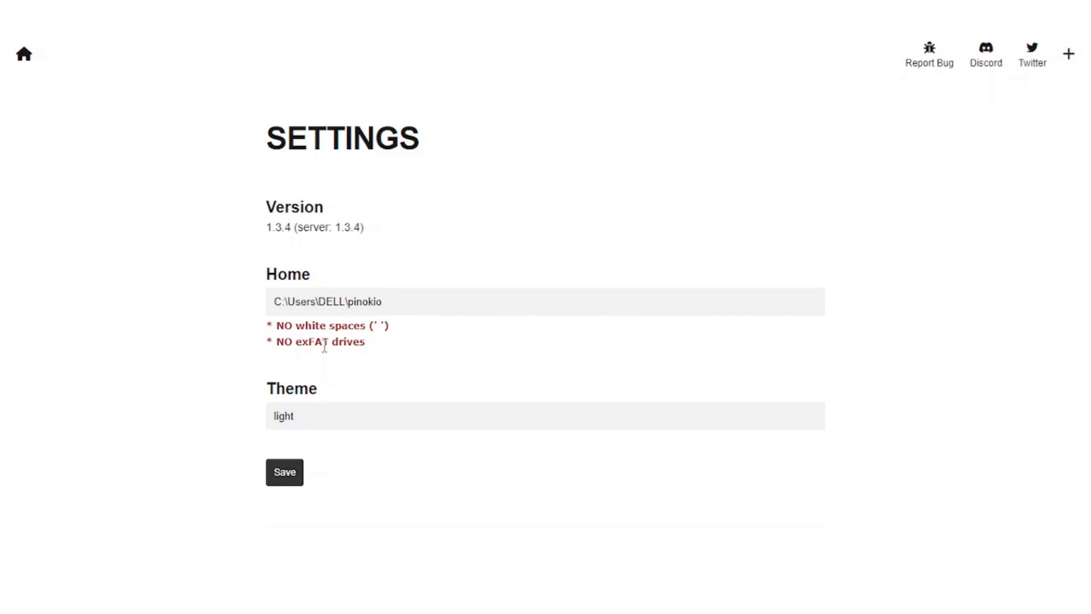
mouse_move(339, 363)
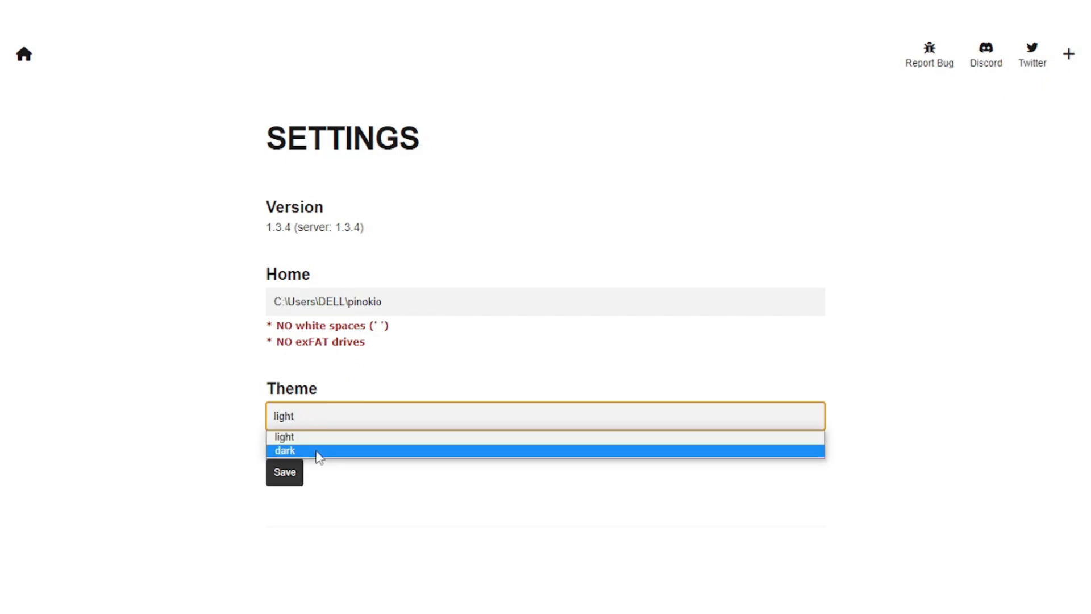
- Keep the theme set to light and save the settings to start setup
left_click(283, 437)
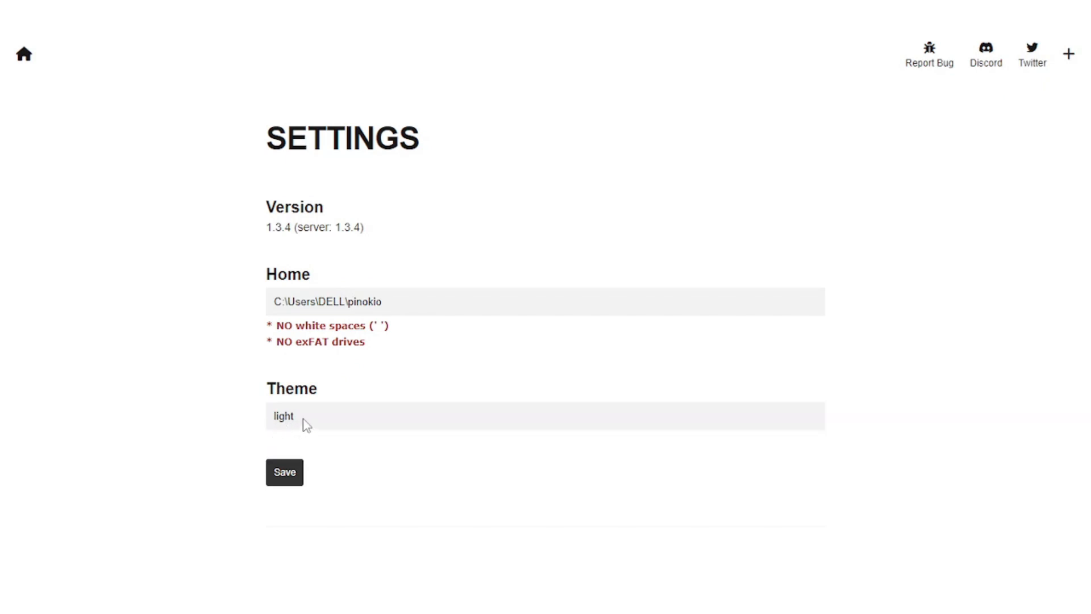
left_click(284, 472)
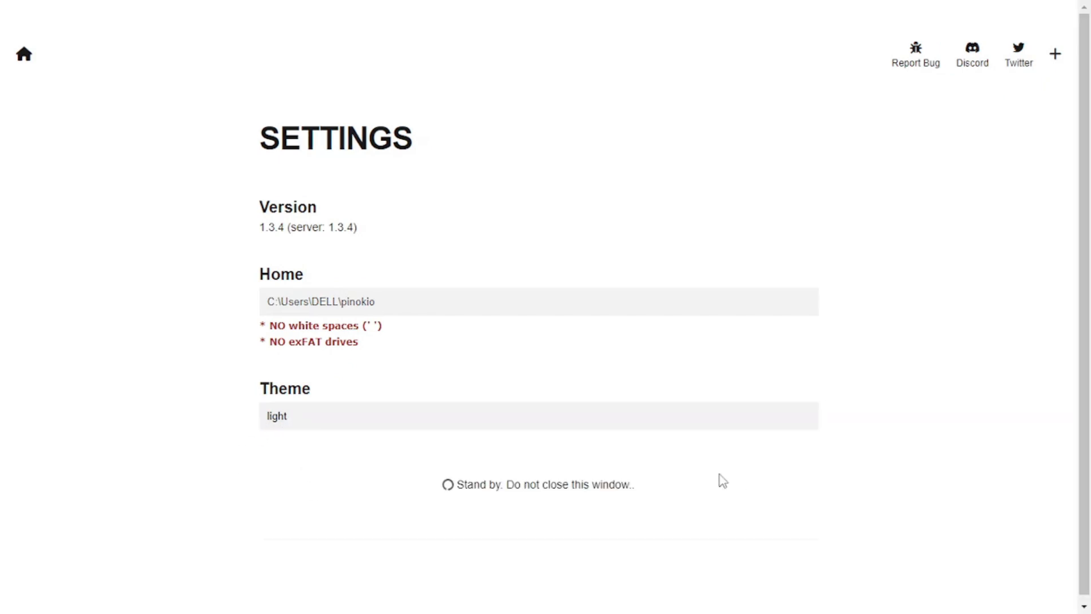
mouse_move(546, 504)
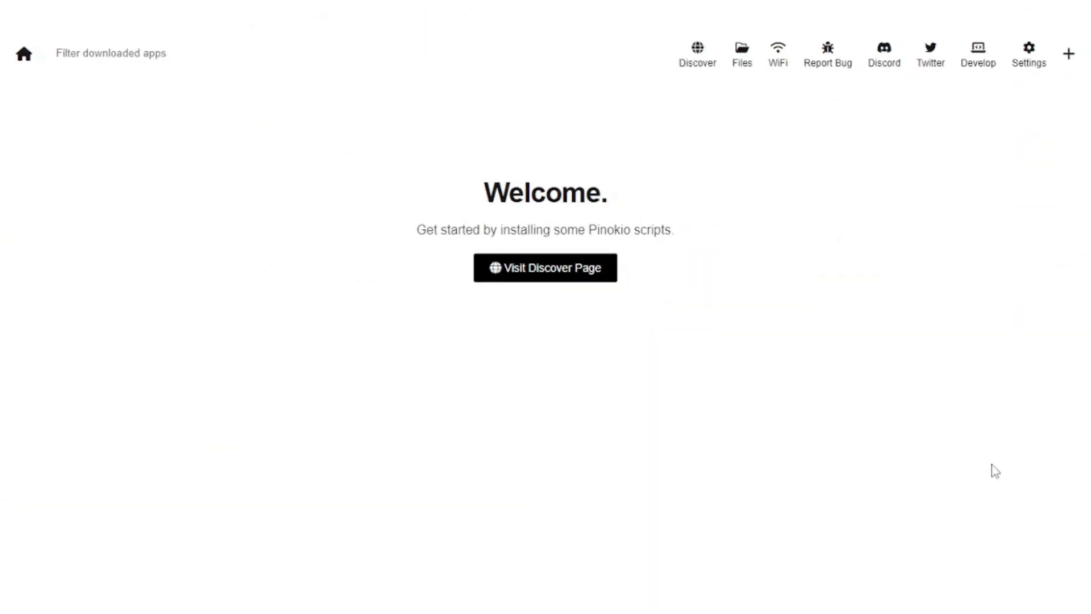
mouse_move(635, 389)
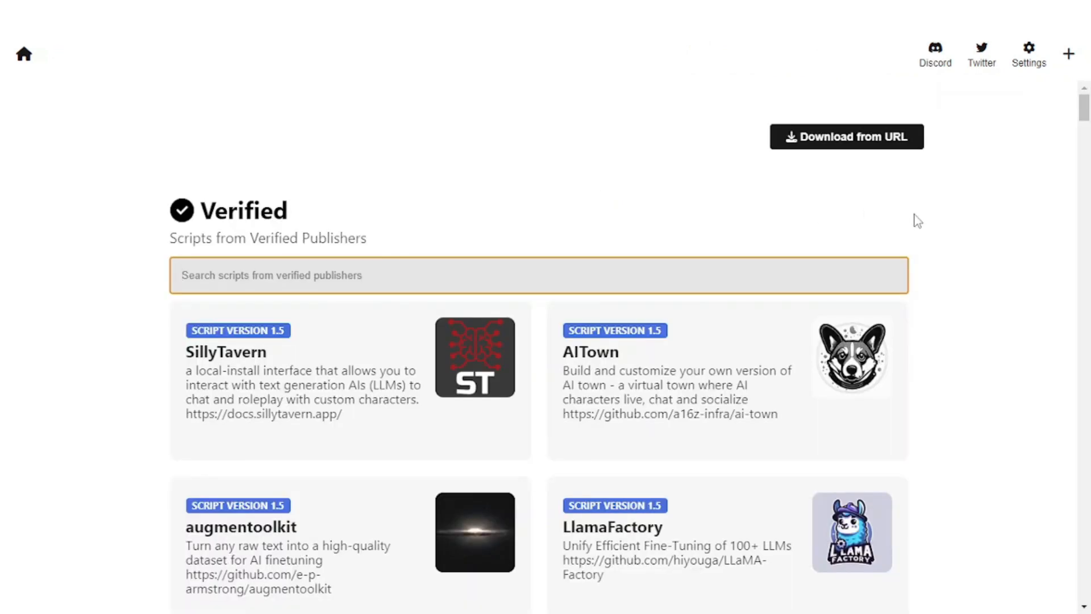
- Scroll down through the Discover page's list of verified scripts
scroll("down", 3)
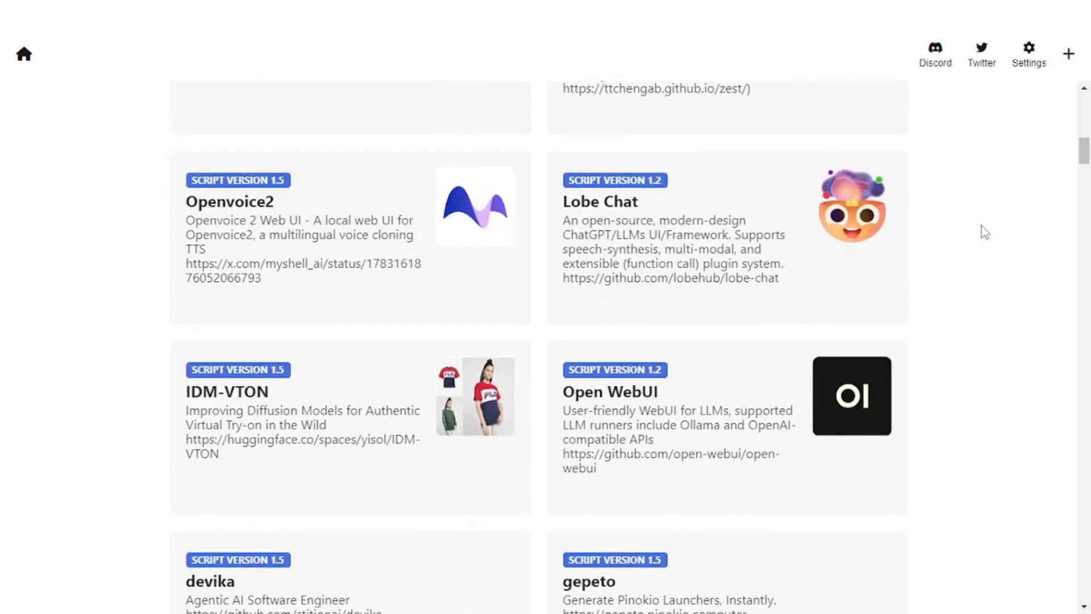
scroll("down", 3)
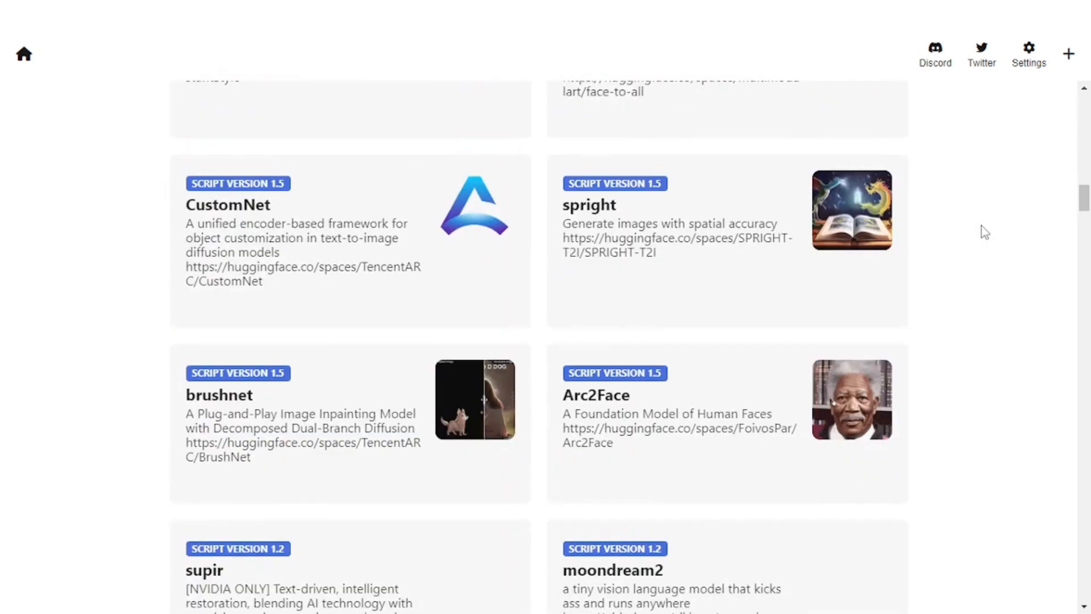
scroll("down", 3)
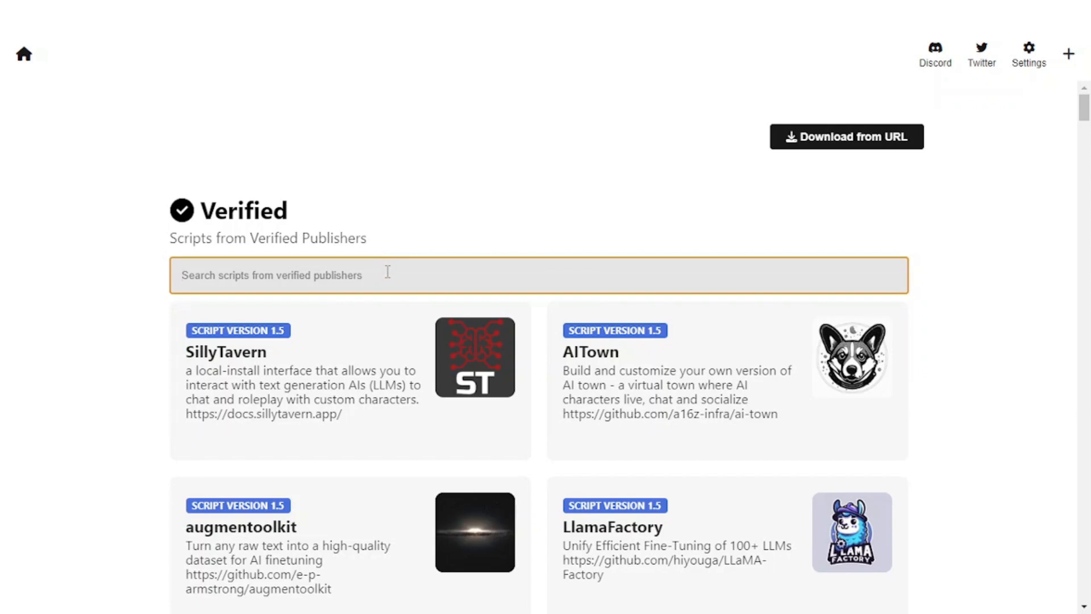
- Search the verified scripts for 'facefusion' to reach the FaceFusion 2.6.0 page
type("face")
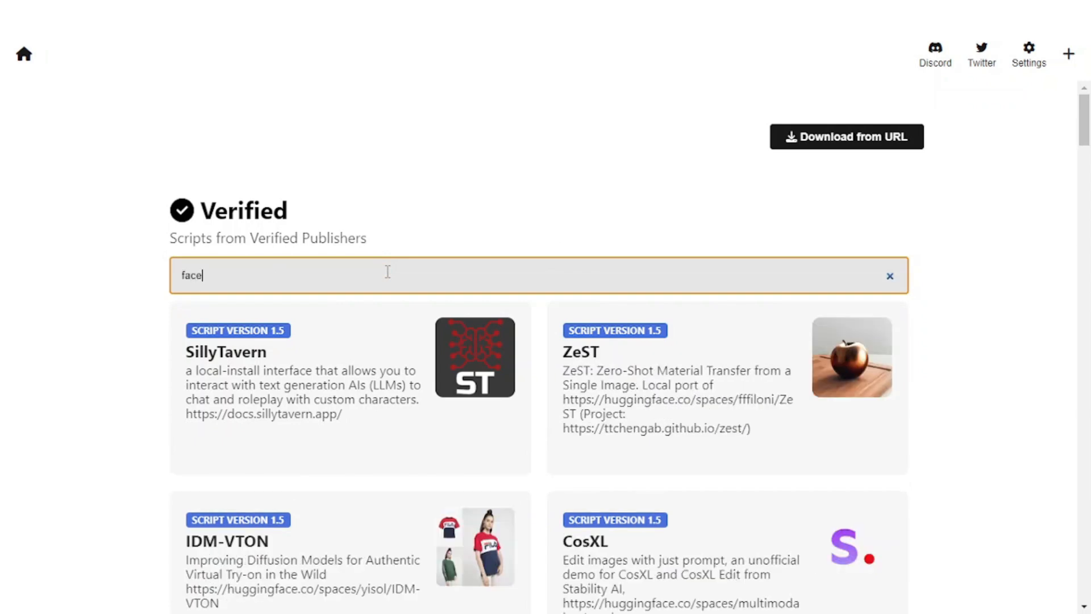
type("fusion")
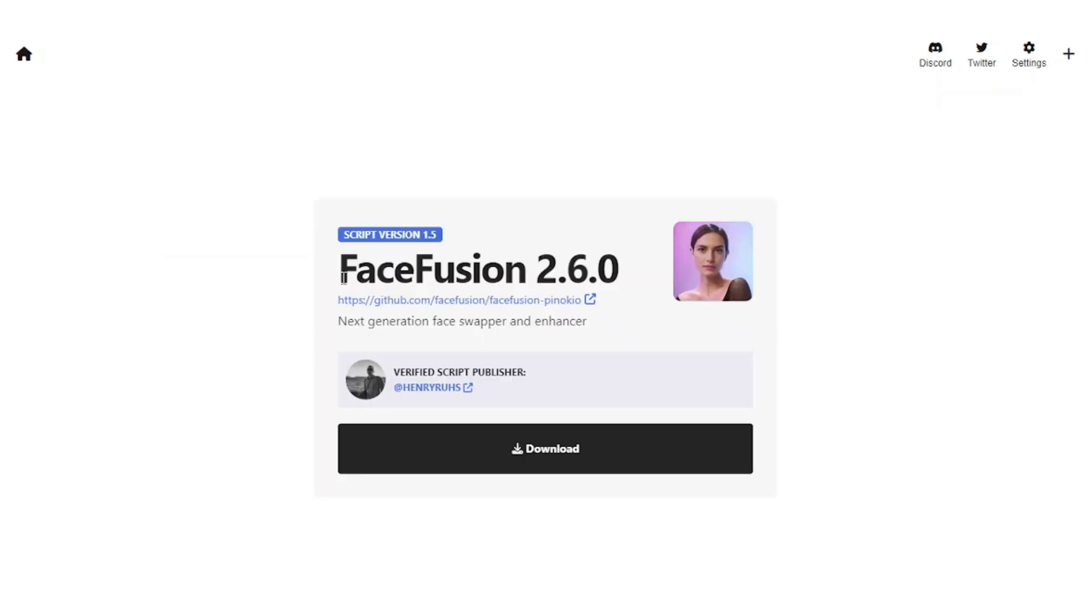
mouse_move(473, 455)
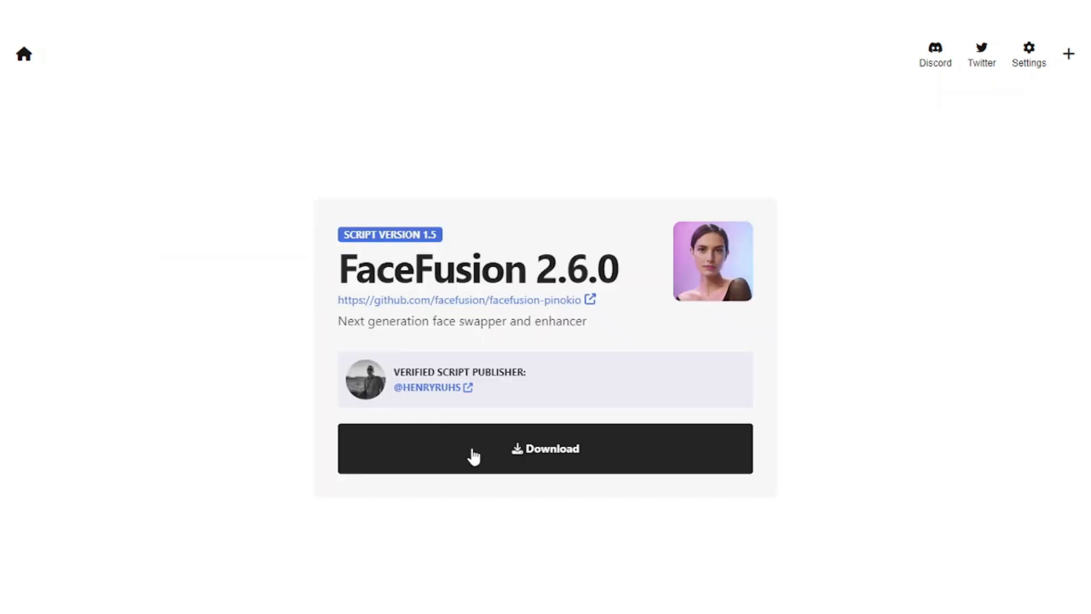
- Download the FaceFusion 2.6.0 script and install all missing prerequisites, starting with conda
left_click(545, 448)
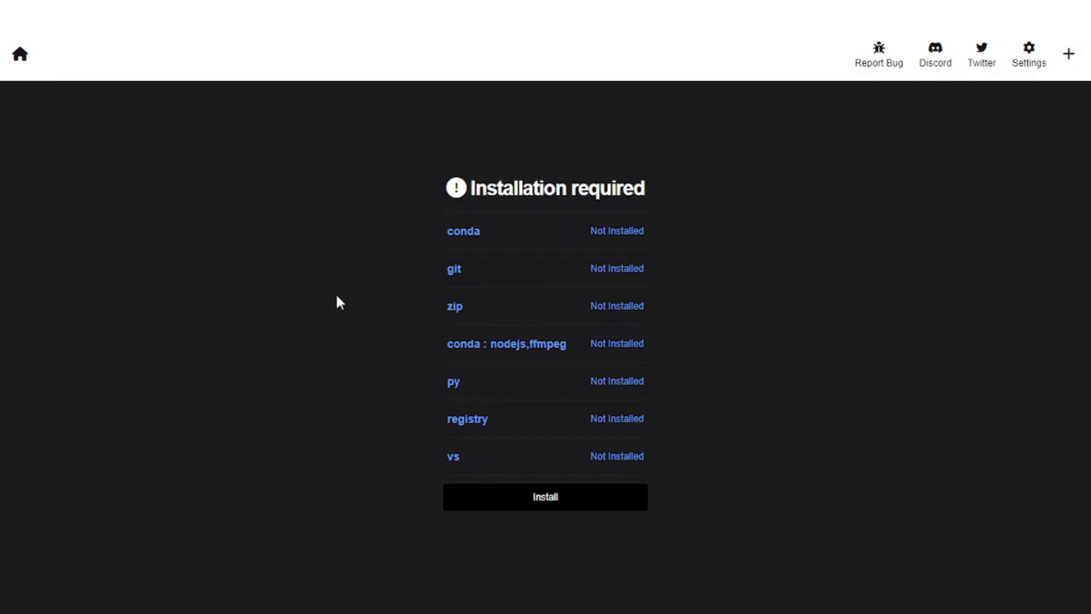
mouse_move(561, 255)
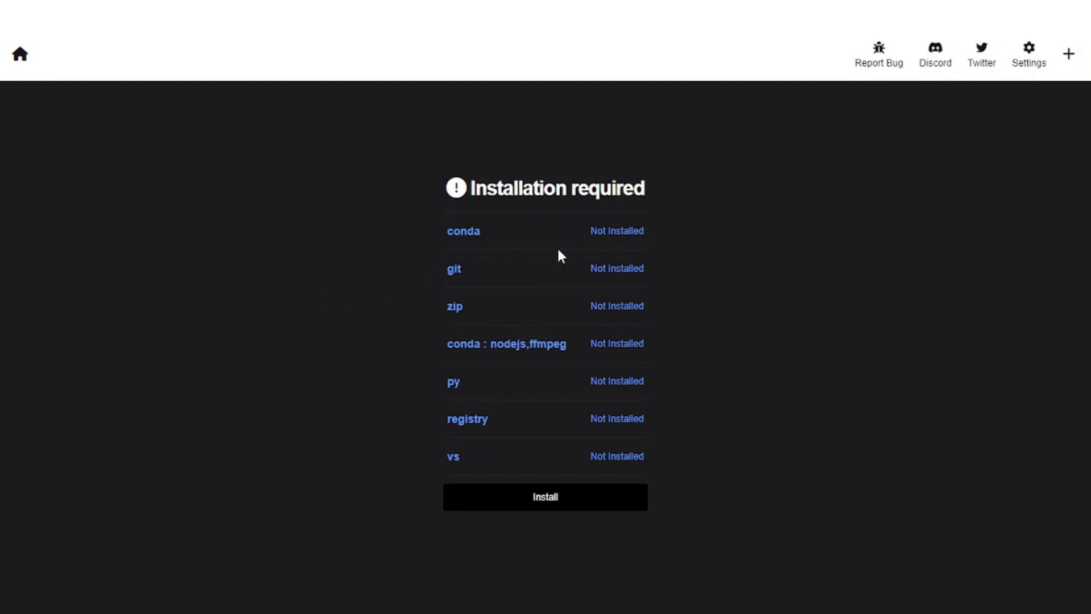
mouse_move(399, 336)
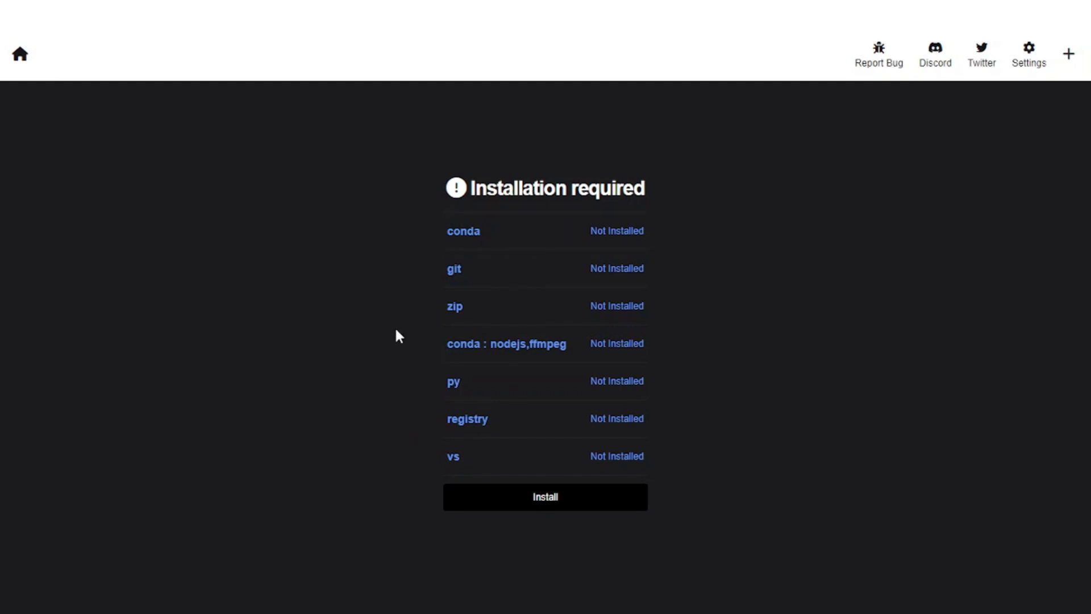
mouse_move(439, 321)
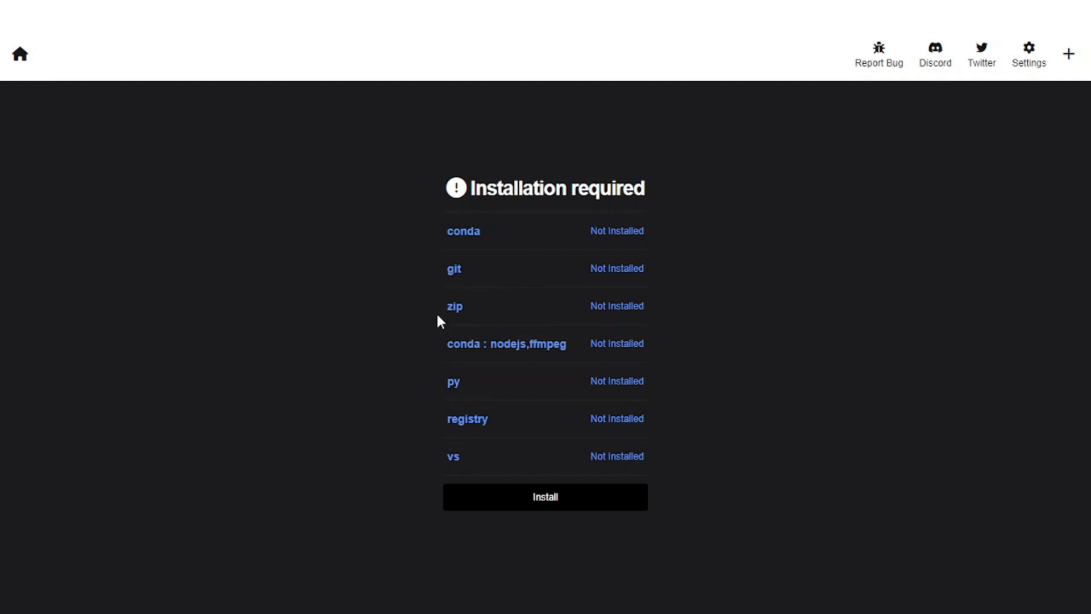
mouse_move(415, 457)
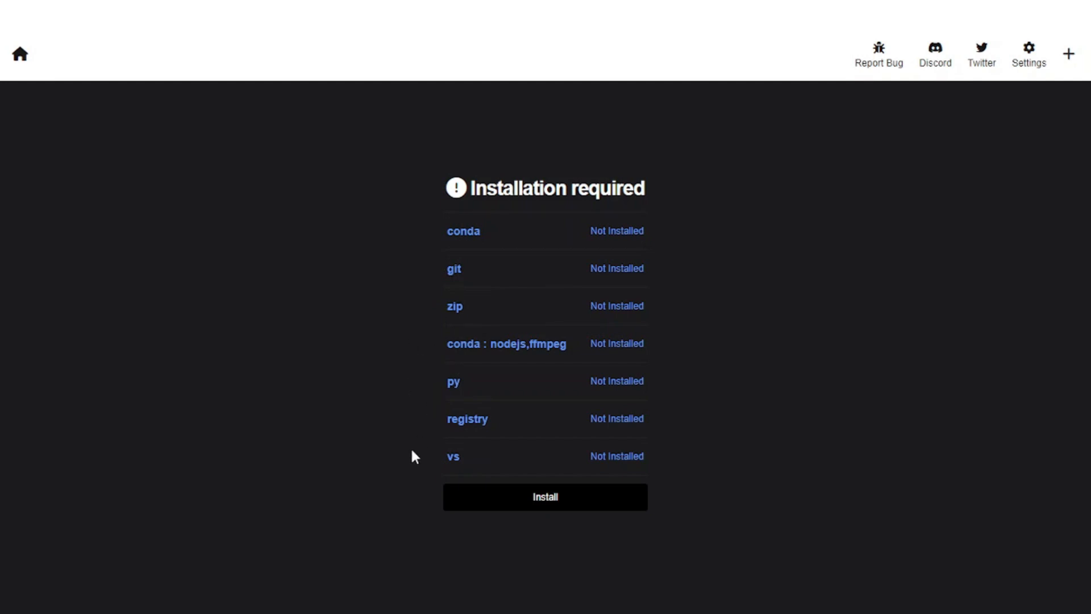
mouse_move(577, 508)
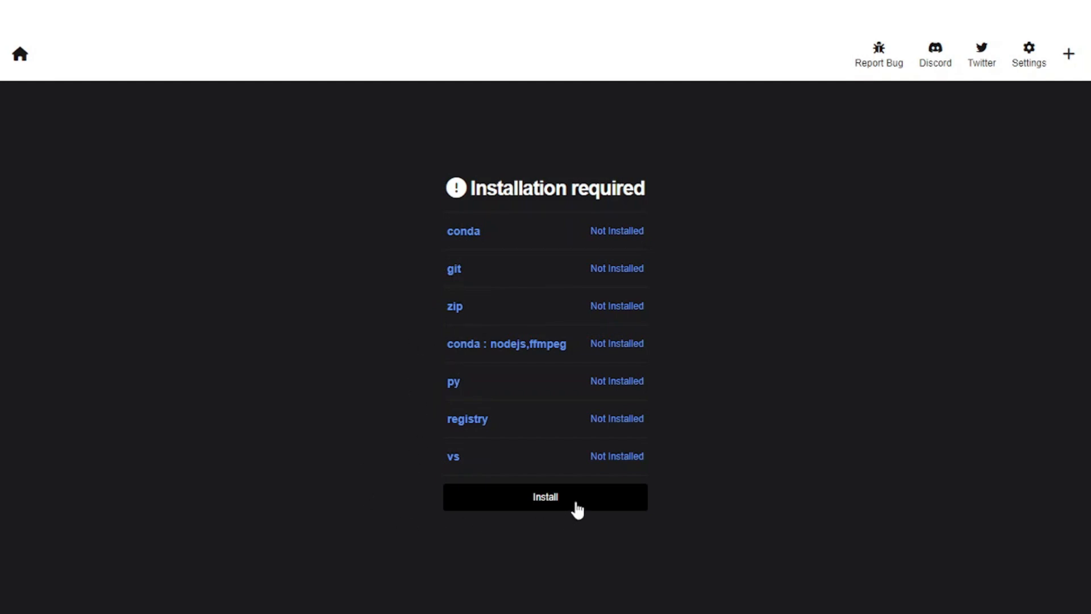
left_click(545, 497)
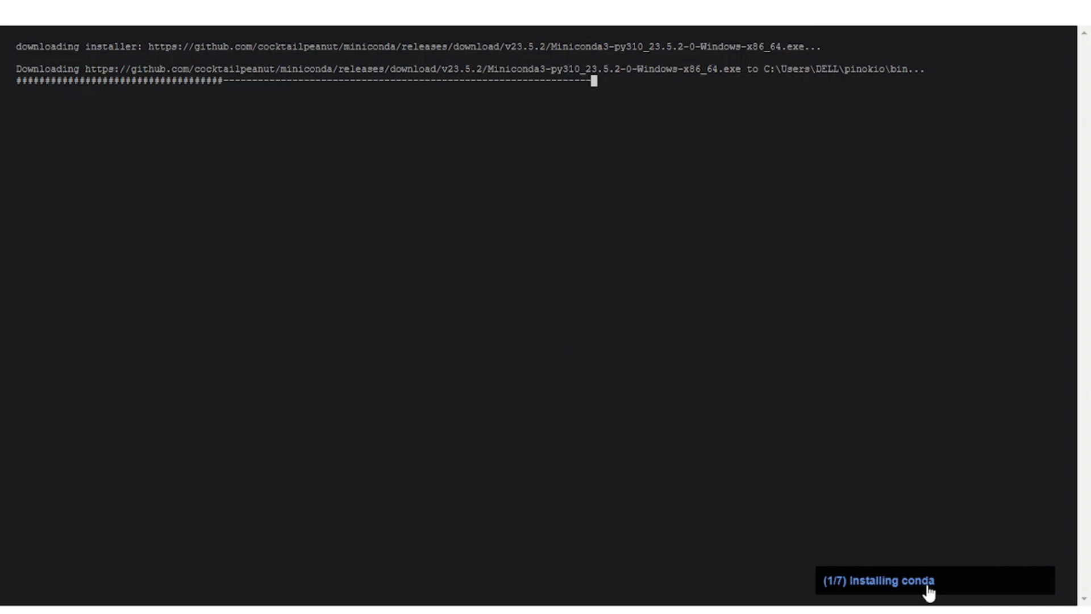
mouse_move(706, 370)
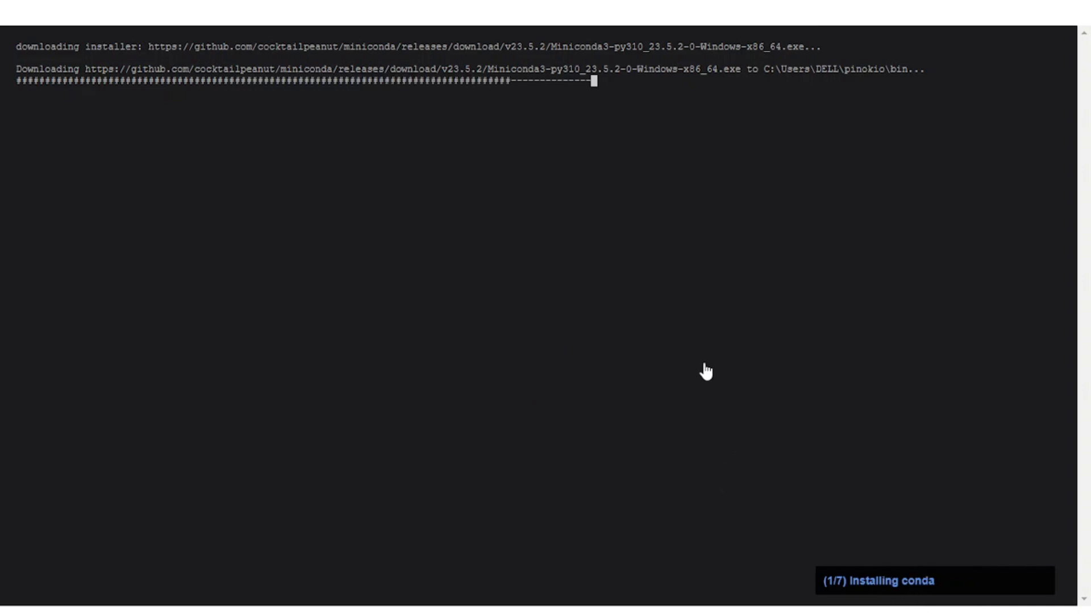
mouse_move(819, 268)
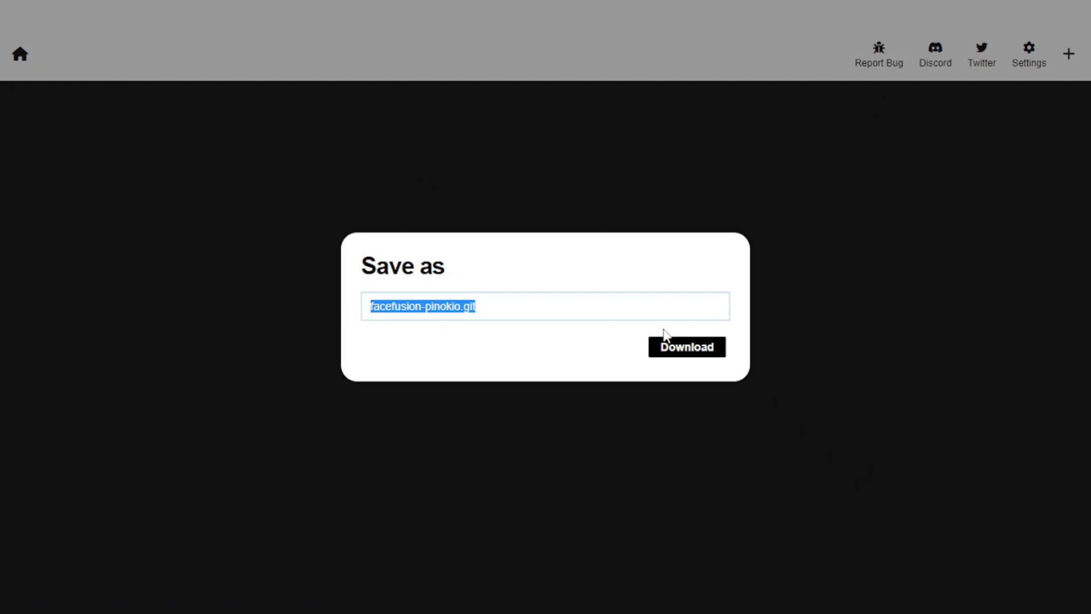
- Download FaceFusion under the suggested name, install it and acknowledge the Install complete notice
left_click(686, 347)
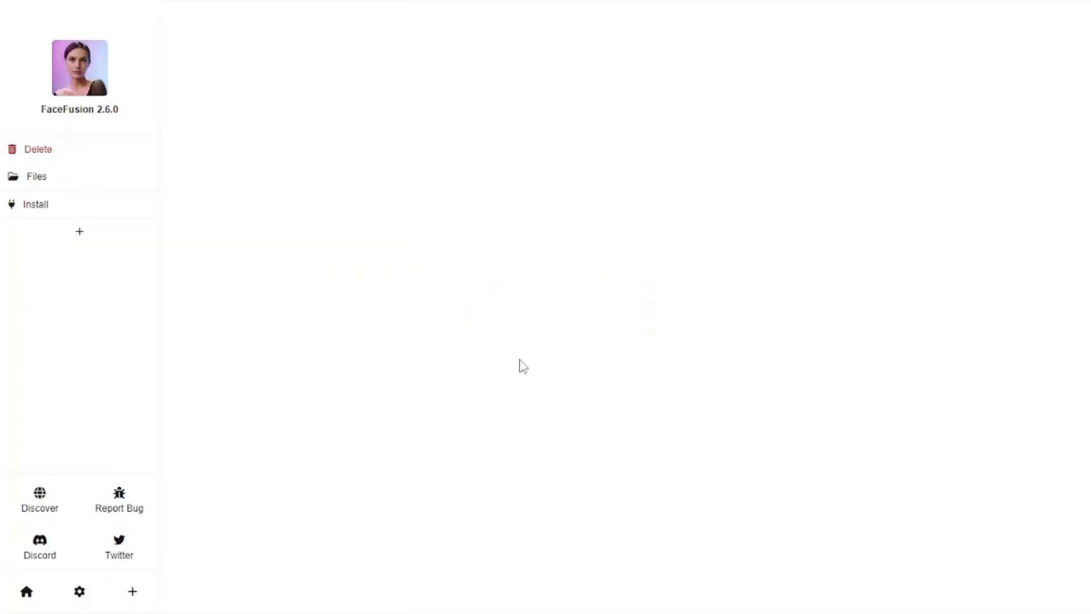
mouse_move(281, 227)
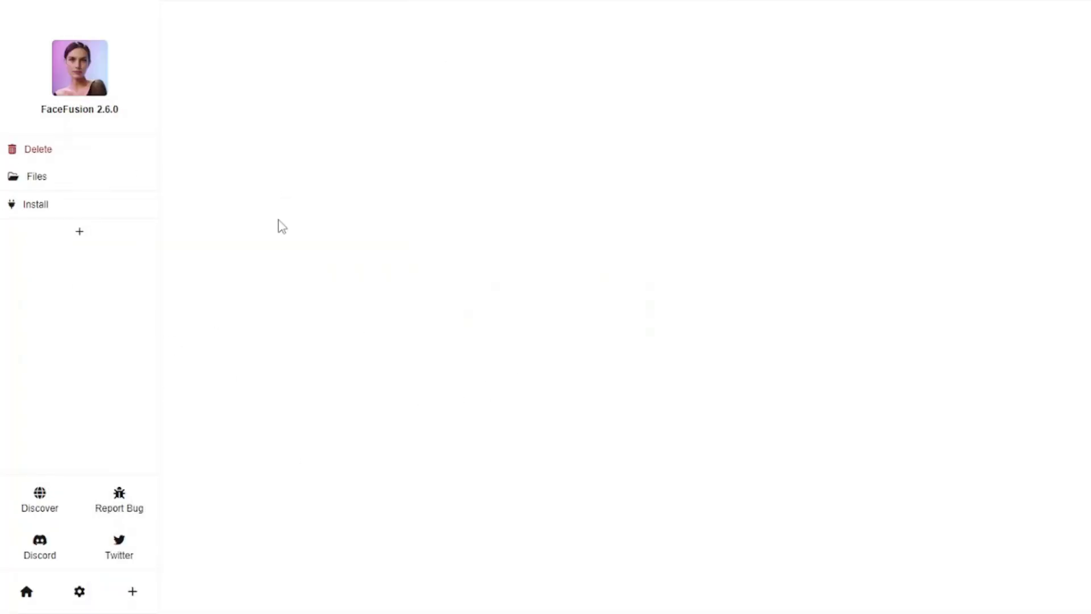
left_click(36, 203)
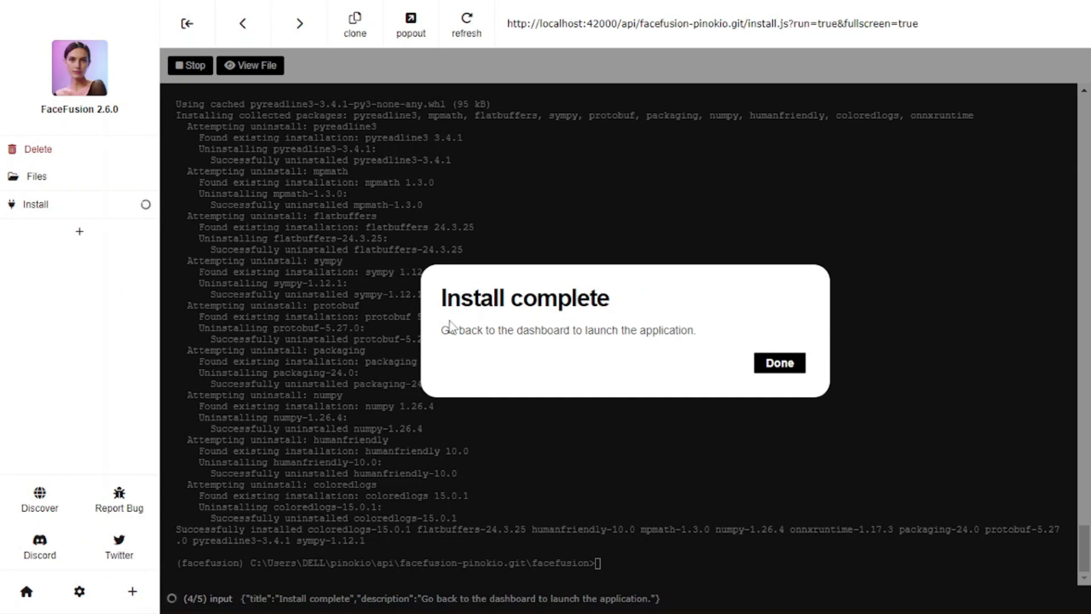
mouse_move(659, 349)
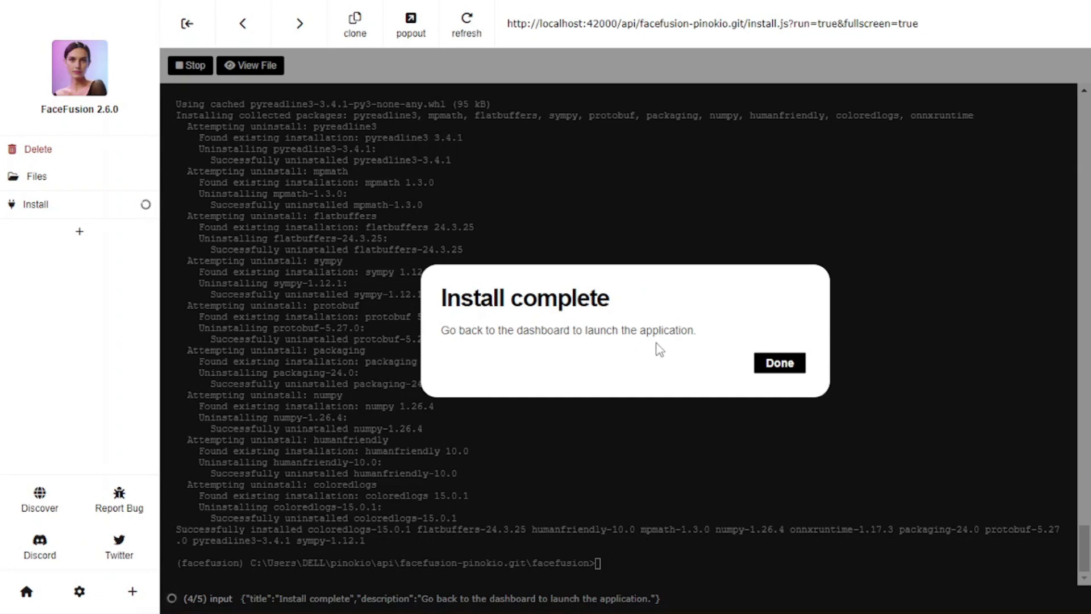
mouse_move(546, 348)
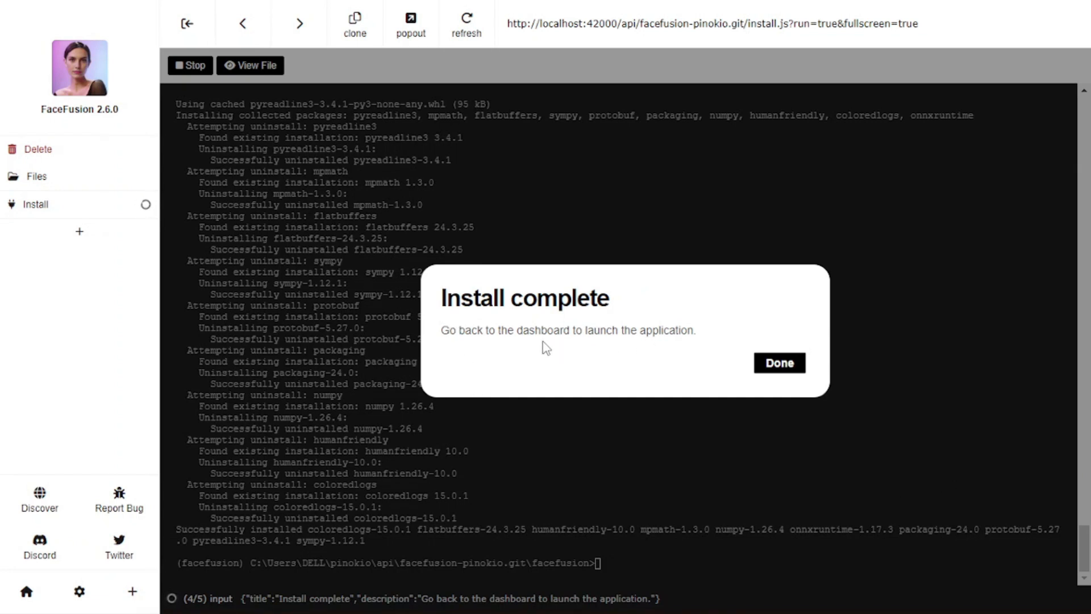
left_click(780, 363)
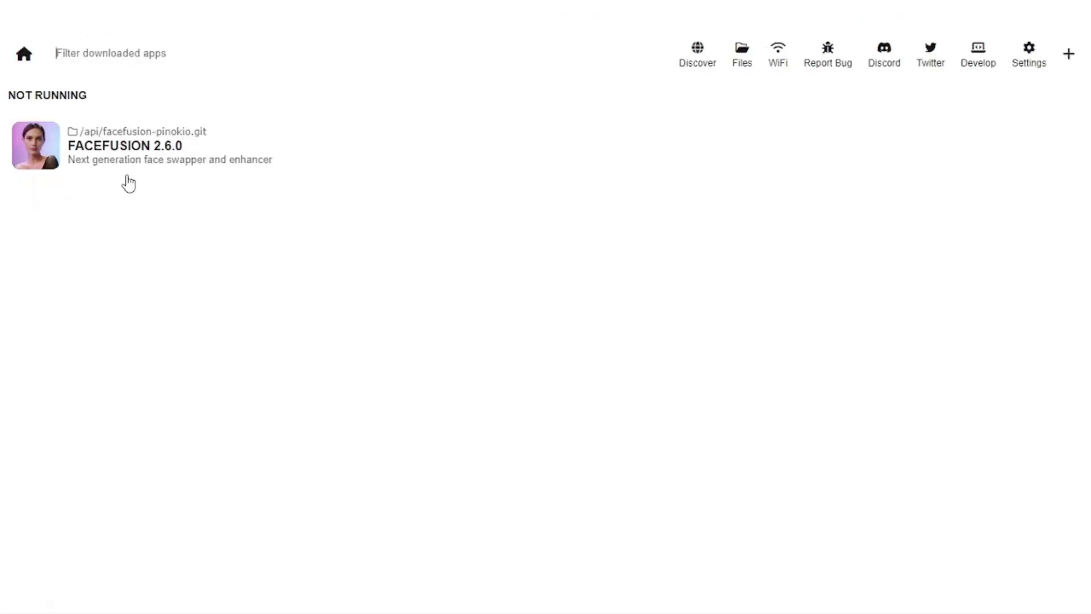
- Open FaceFusion 2.6.0 from the dashboard and launch it in default mode on 127.0.0.1:7860
left_click(125, 144)
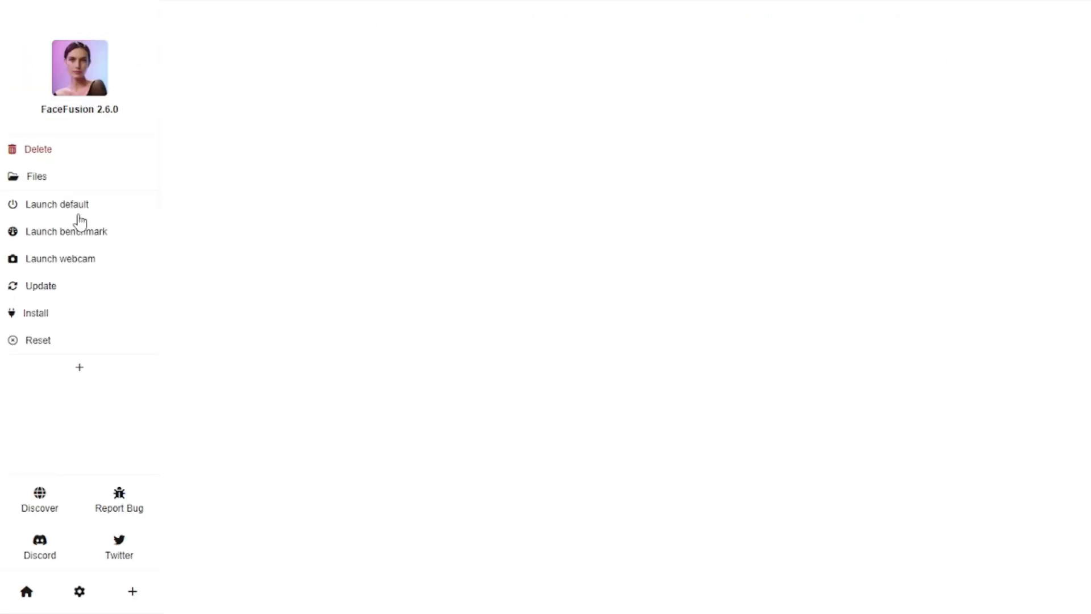
left_click(58, 204)
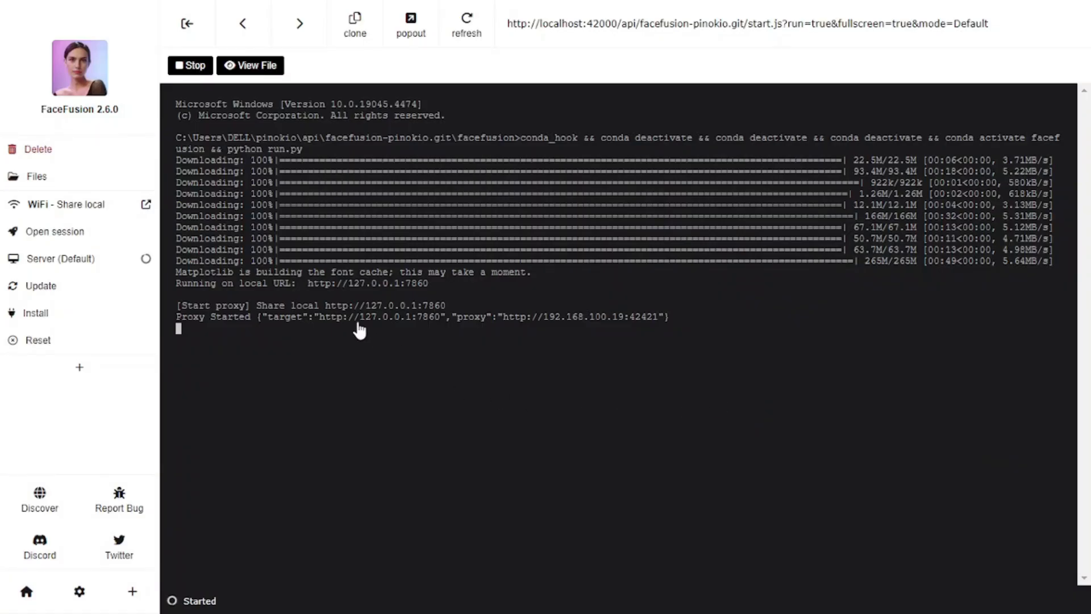
mouse_move(398, 346)
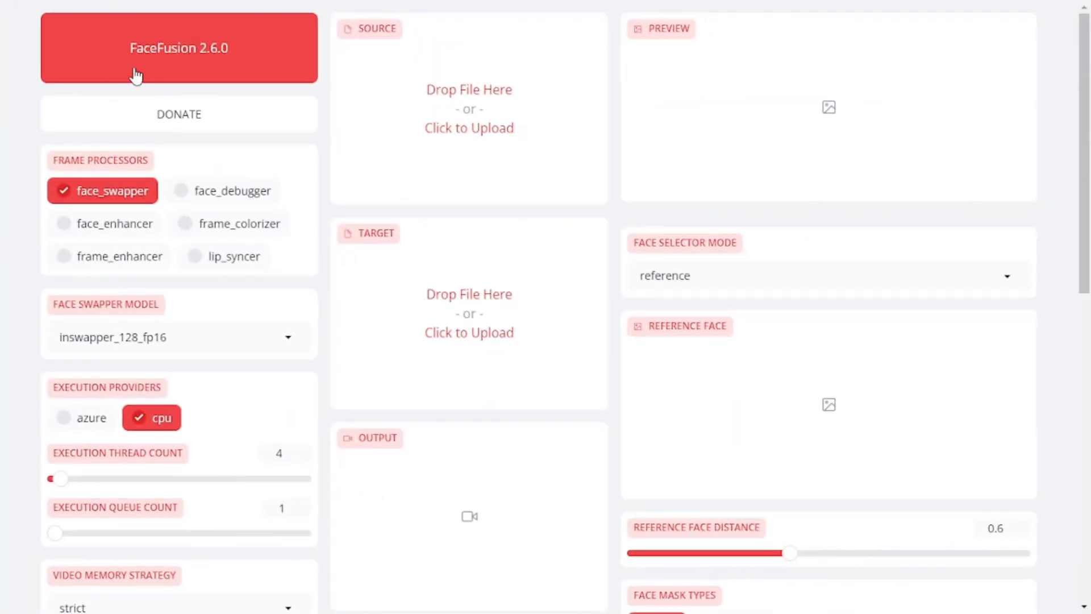
mouse_move(179, 69)
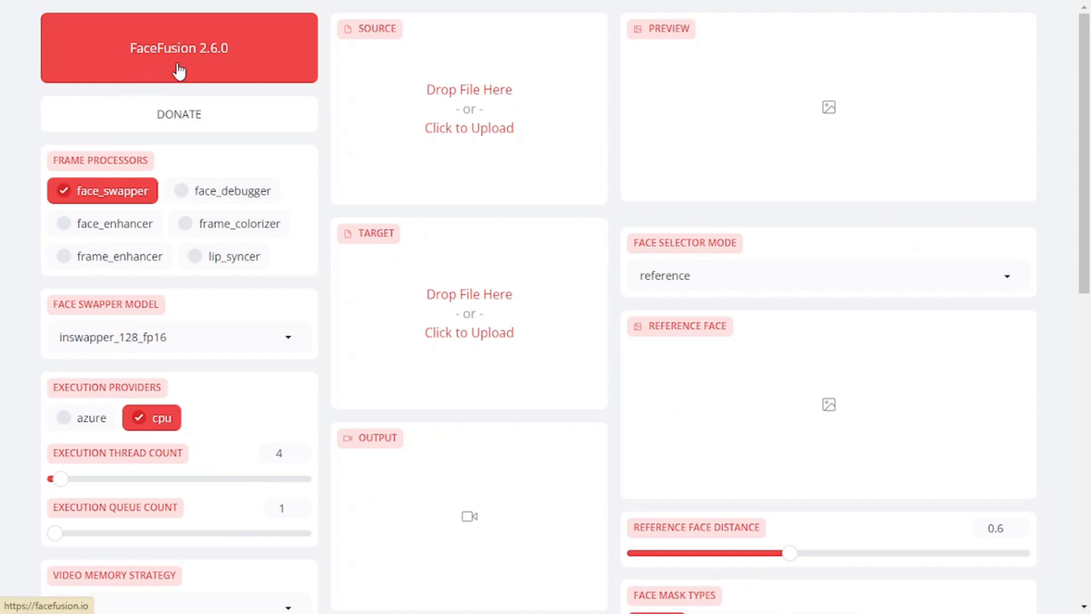
mouse_move(619, 185)
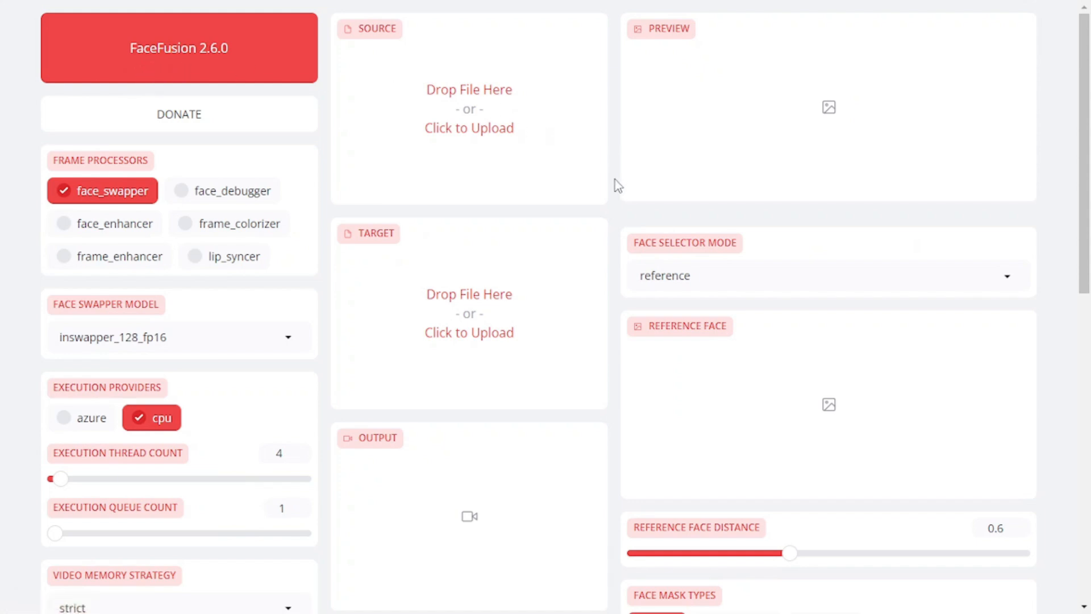
scroll("down", 3)
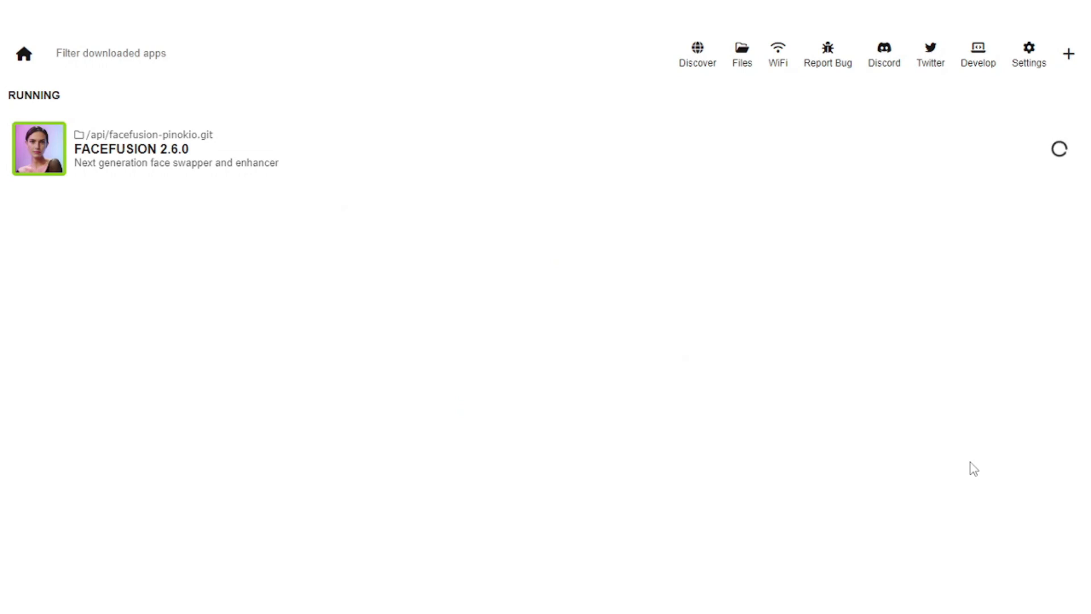
mouse_move(210, 134)
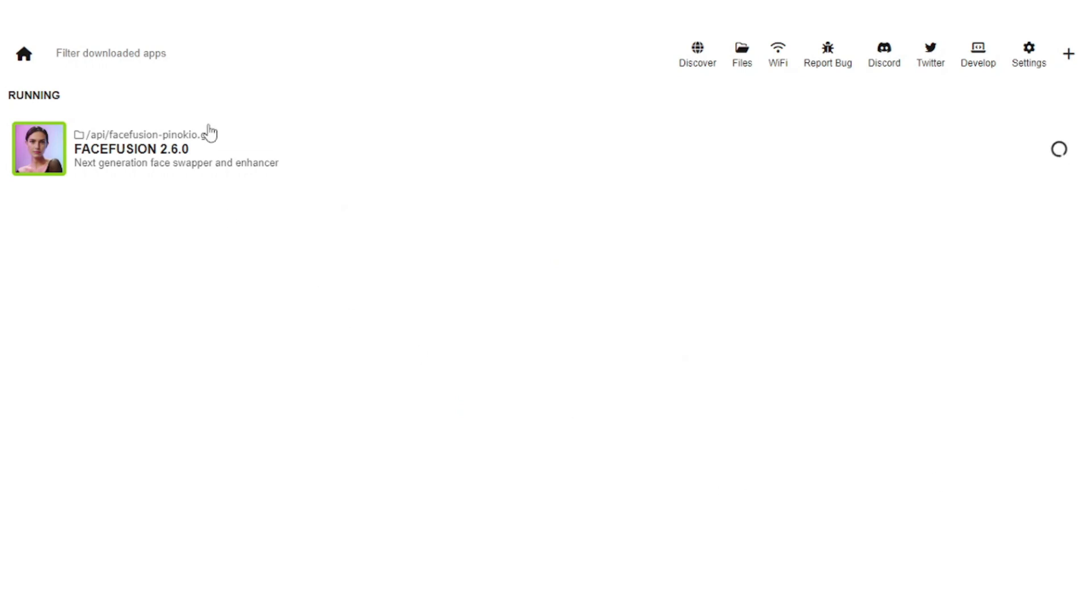
mouse_move(545, 210)
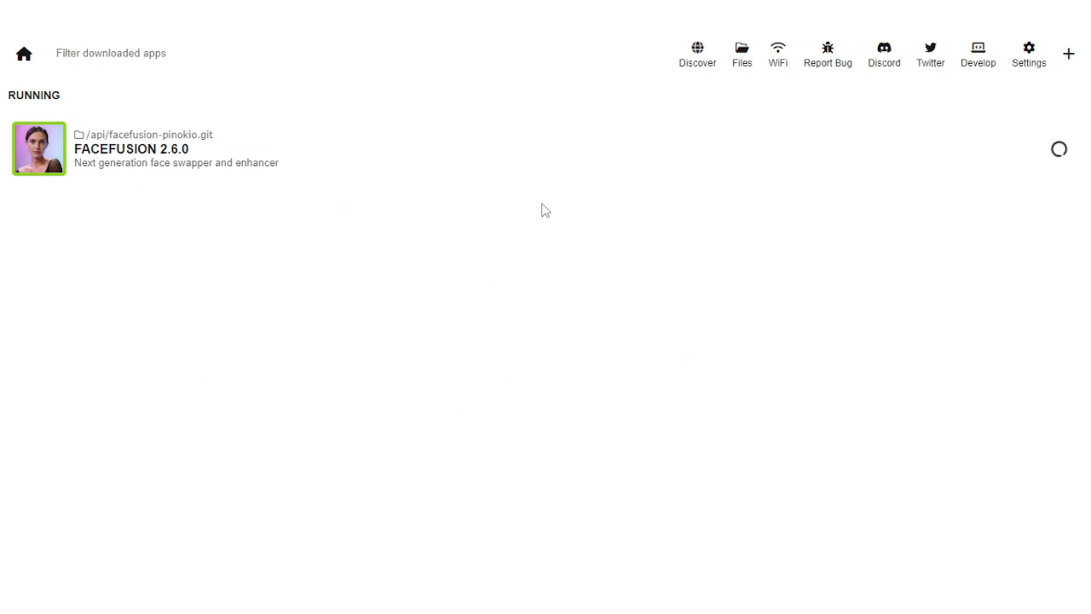